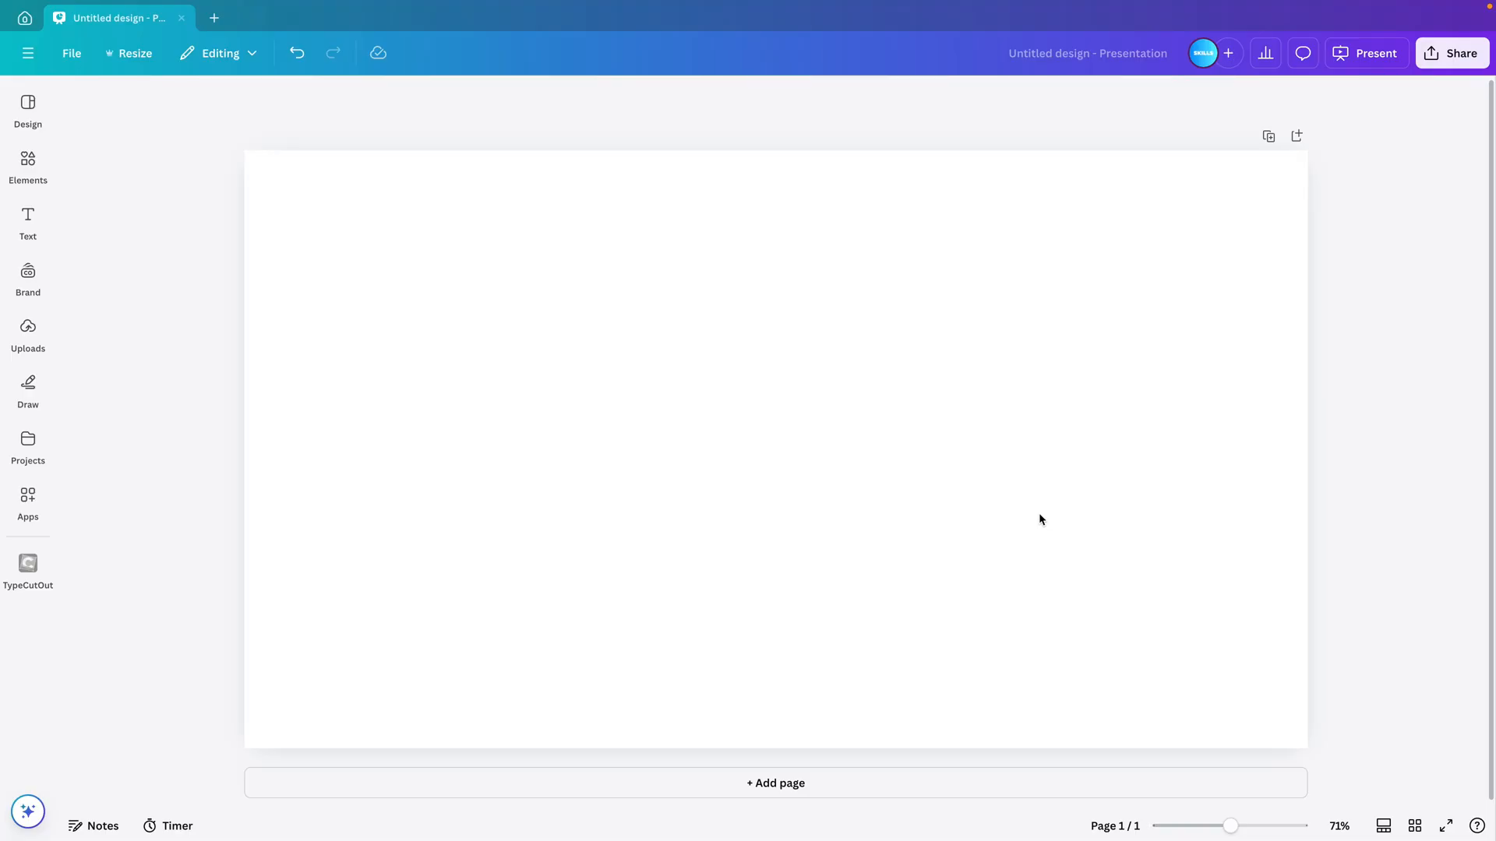
{"action": "mouse_move", "coordinate": [131, 225]}
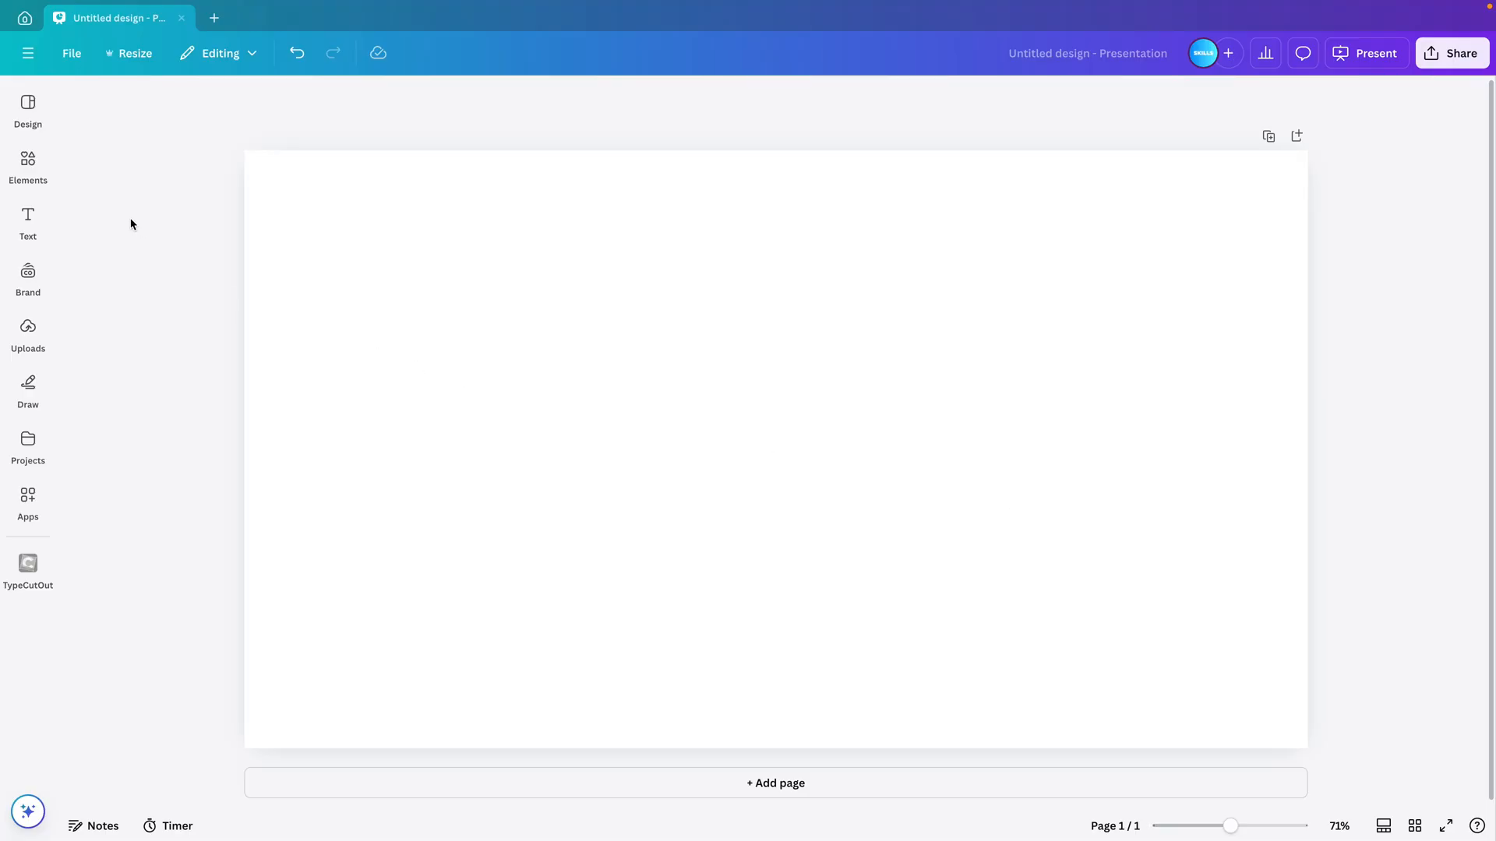
Search Elements for 'new york skyline' and add the purple dusk skyline photo to fill the slide.
{"action": "left_click", "coordinate": [28, 167]}
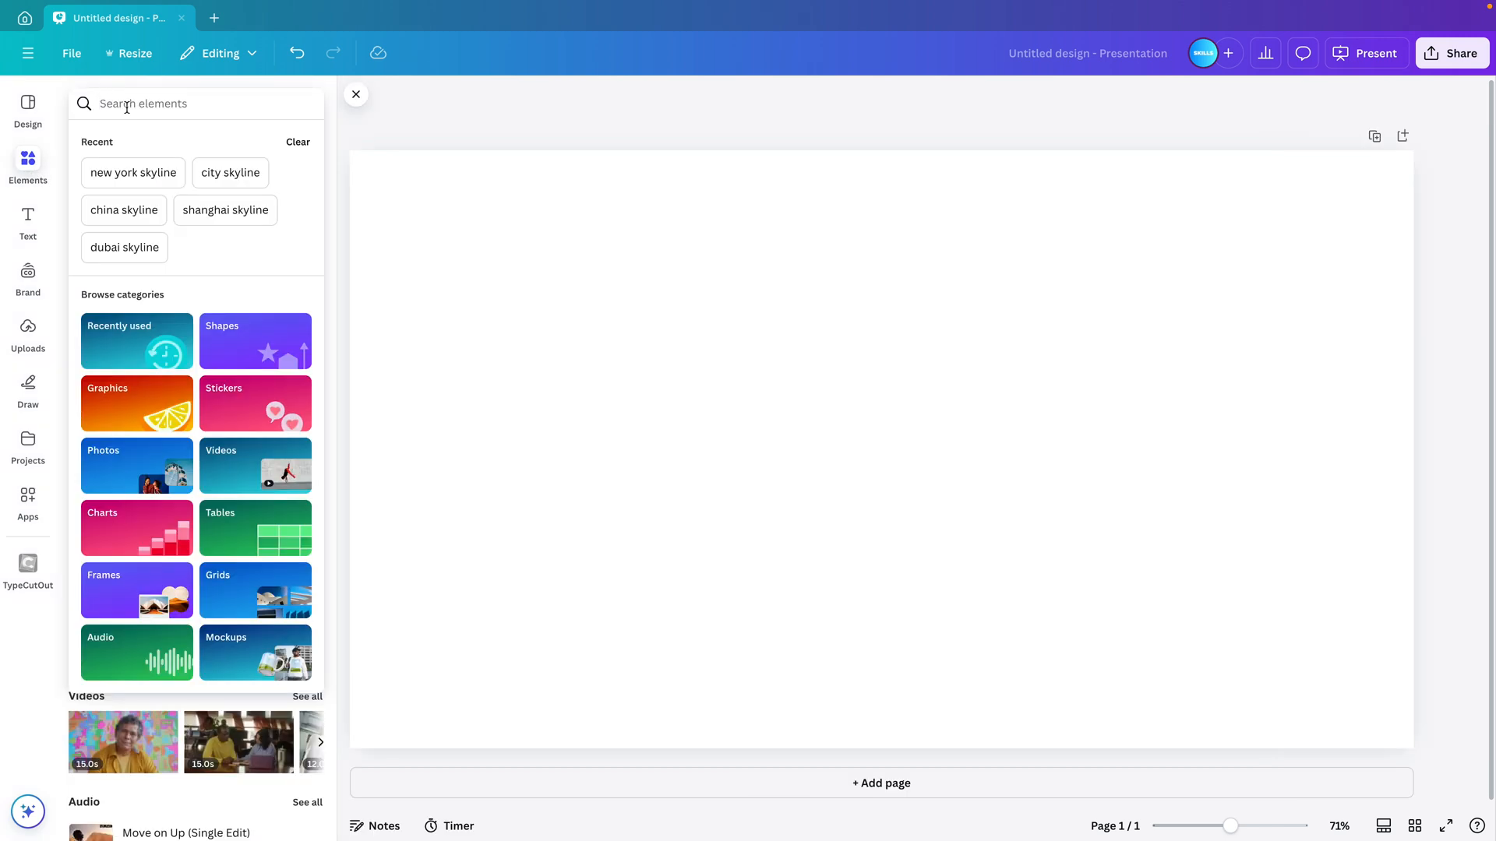
{"action": "type", "text": "new york skyline"}
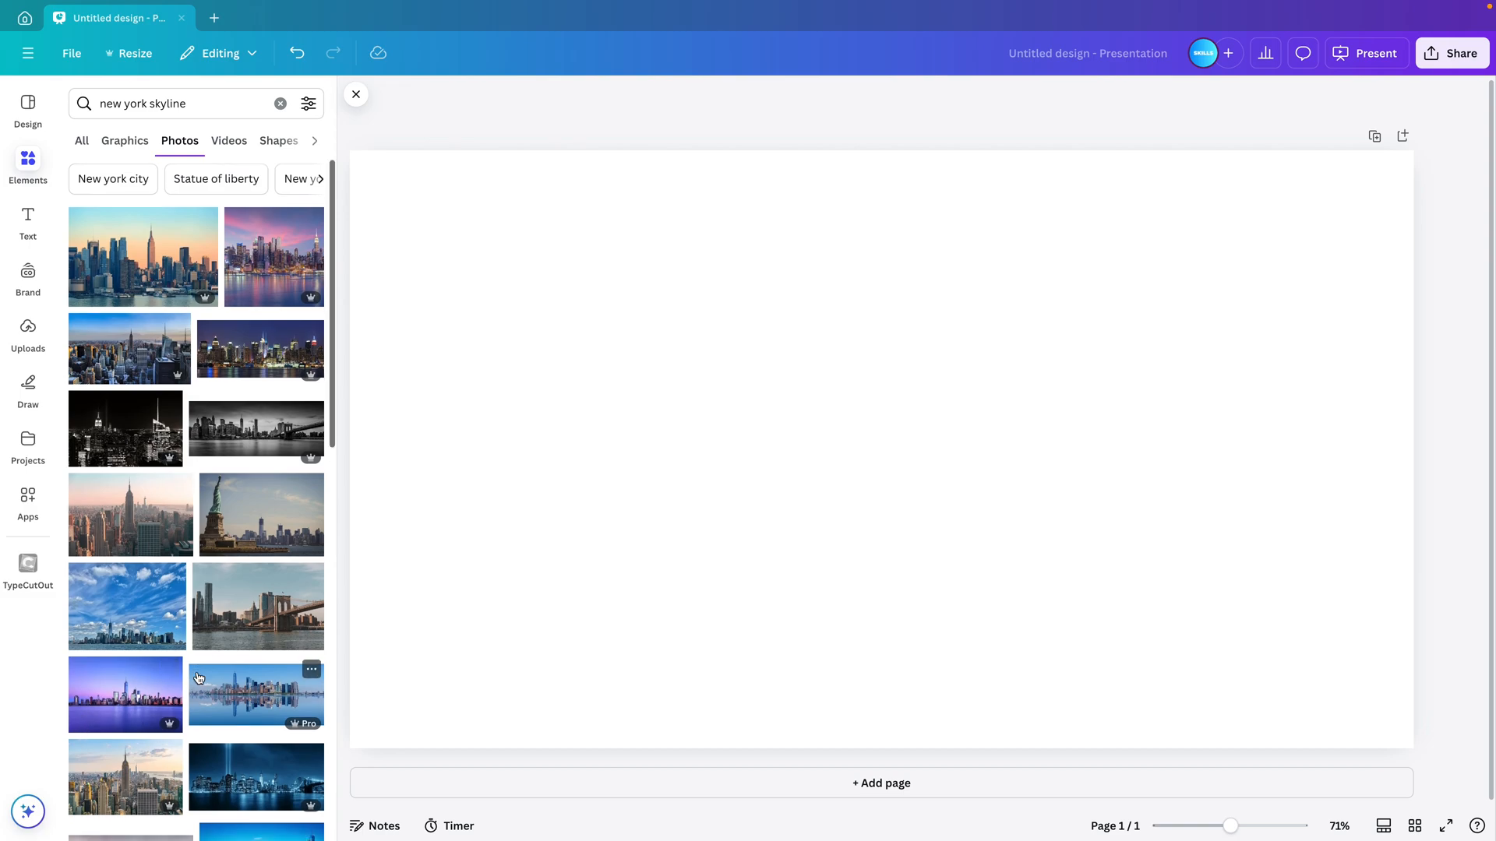
{"action": "scroll", "scroll_direction": "down", "scroll_amount": 3}
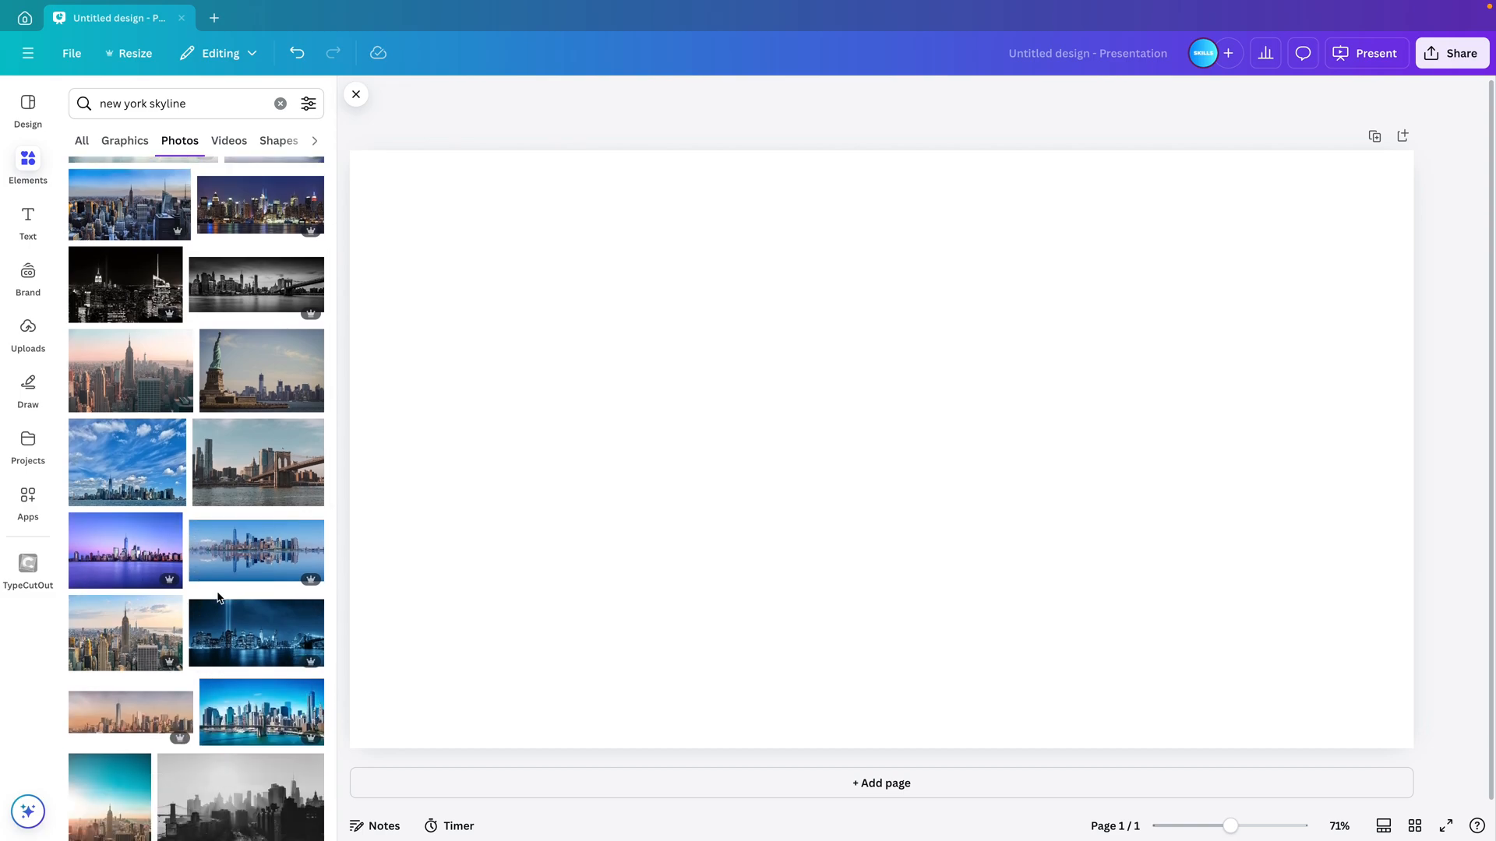
{"action": "scroll", "scroll_direction": "down", "scroll_amount": 3}
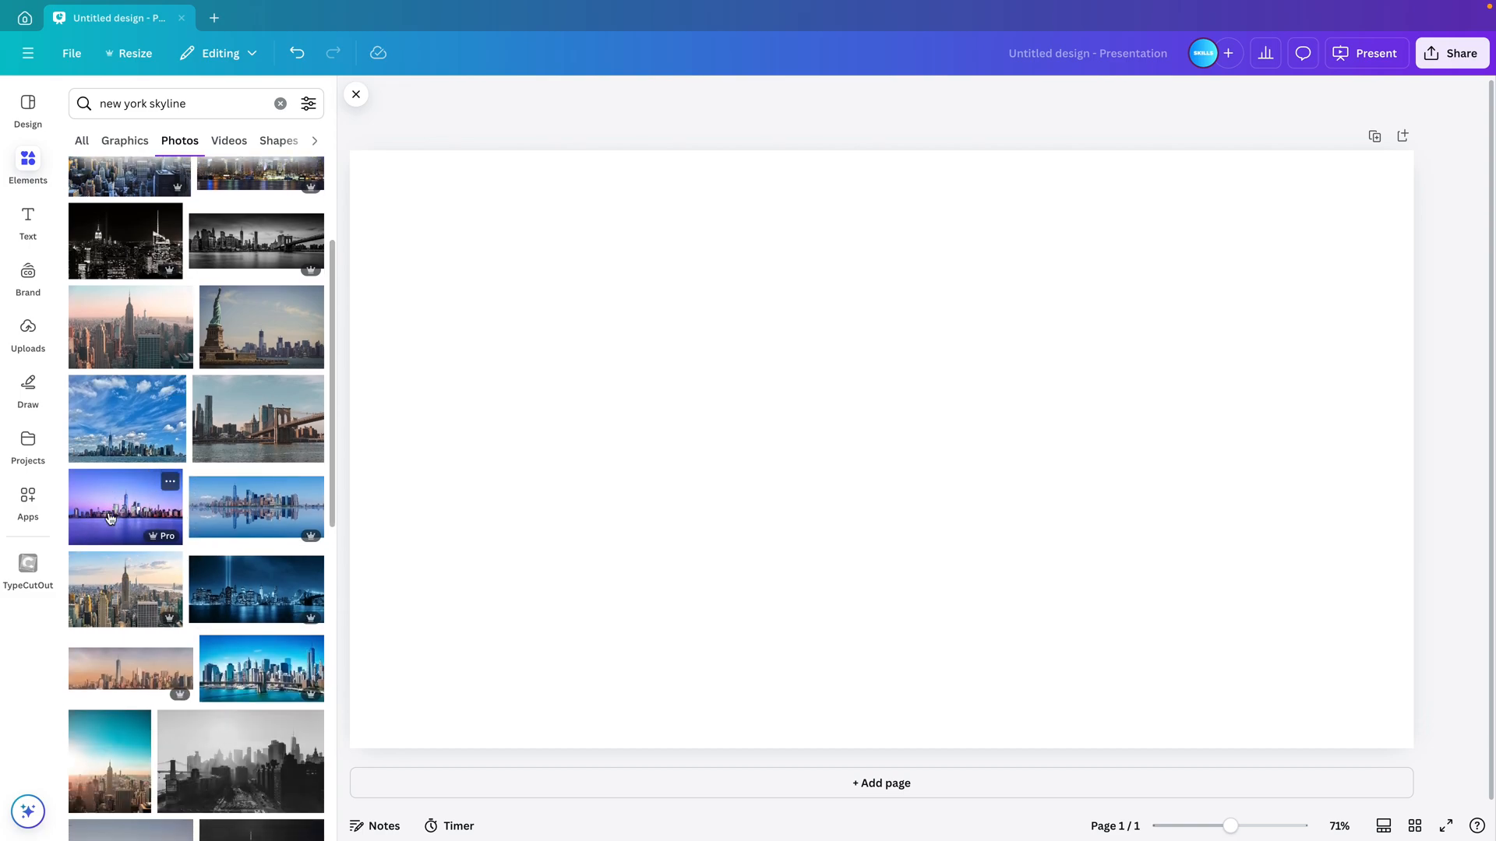
{"action": "left_click", "coordinate": [125, 506]}
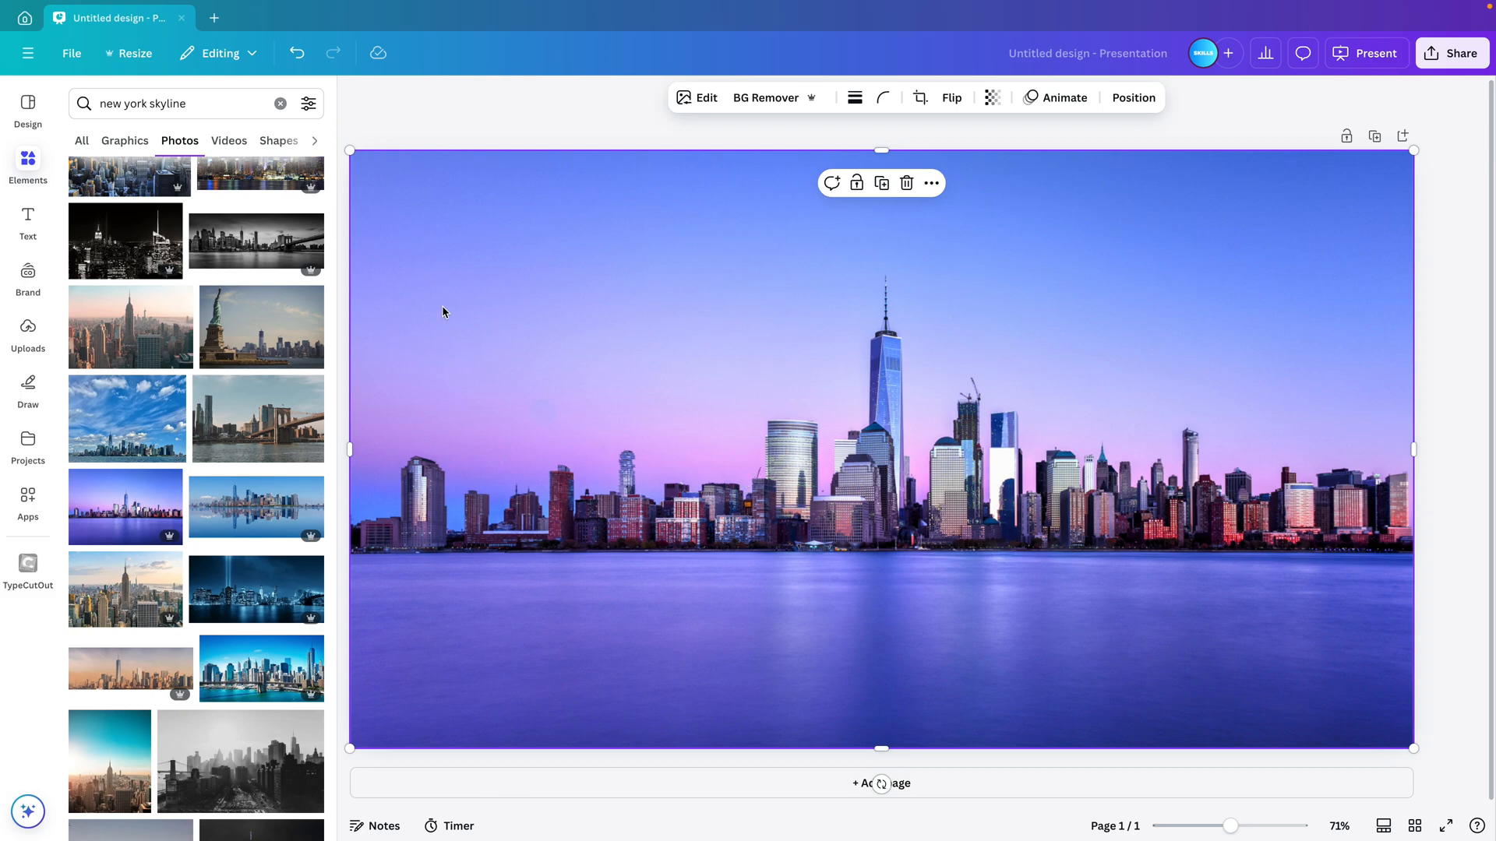
Duplicate the skyline slide and strip the sky from the copy with BG Remover, leaving a buildings-only cutout.
{"action": "left_click", "coordinate": [28, 170]}
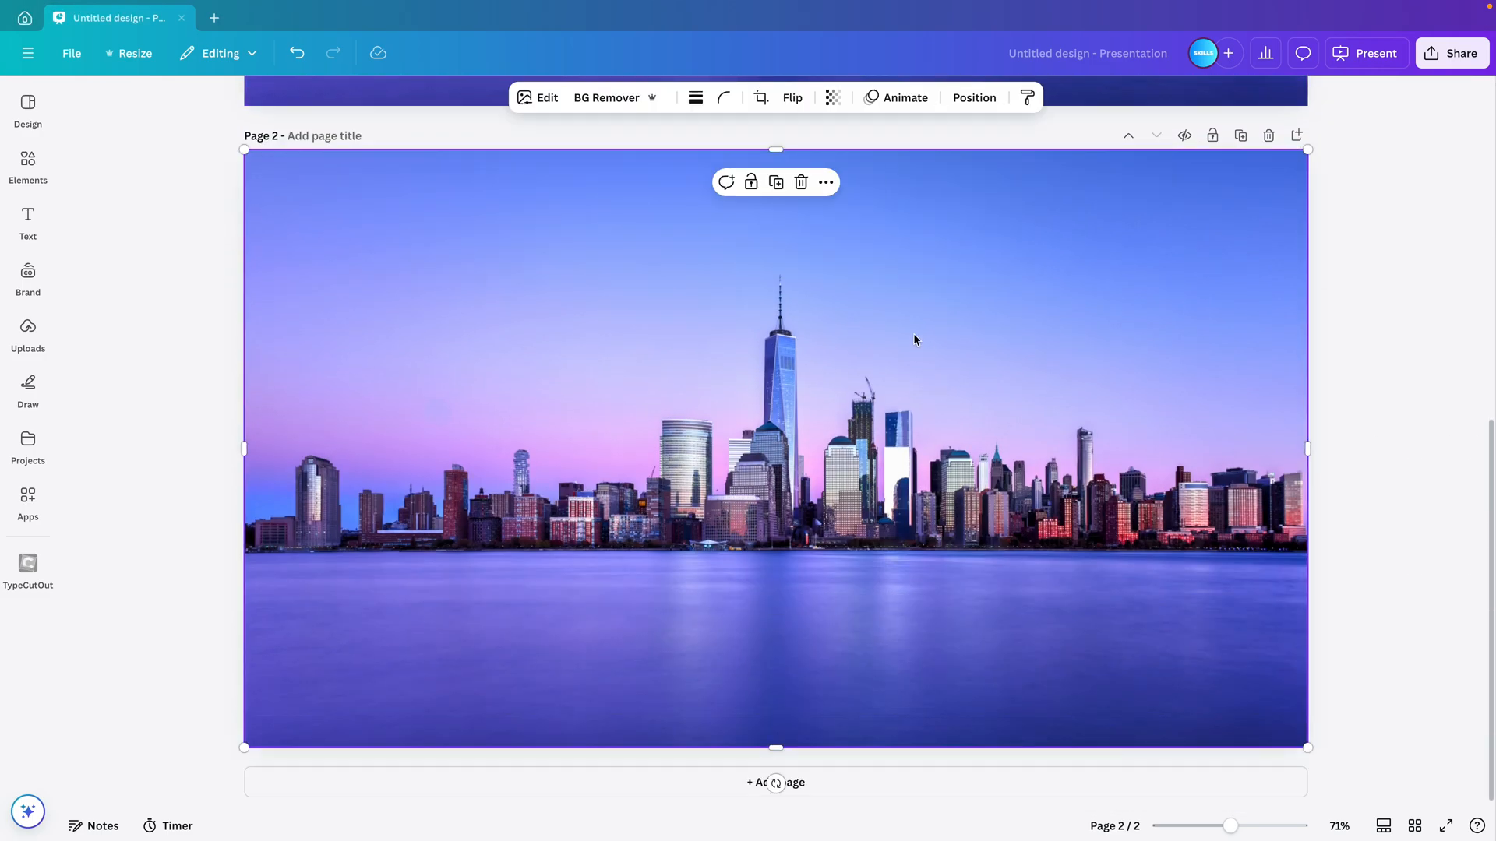
{"action": "left_click", "coordinate": [606, 97]}
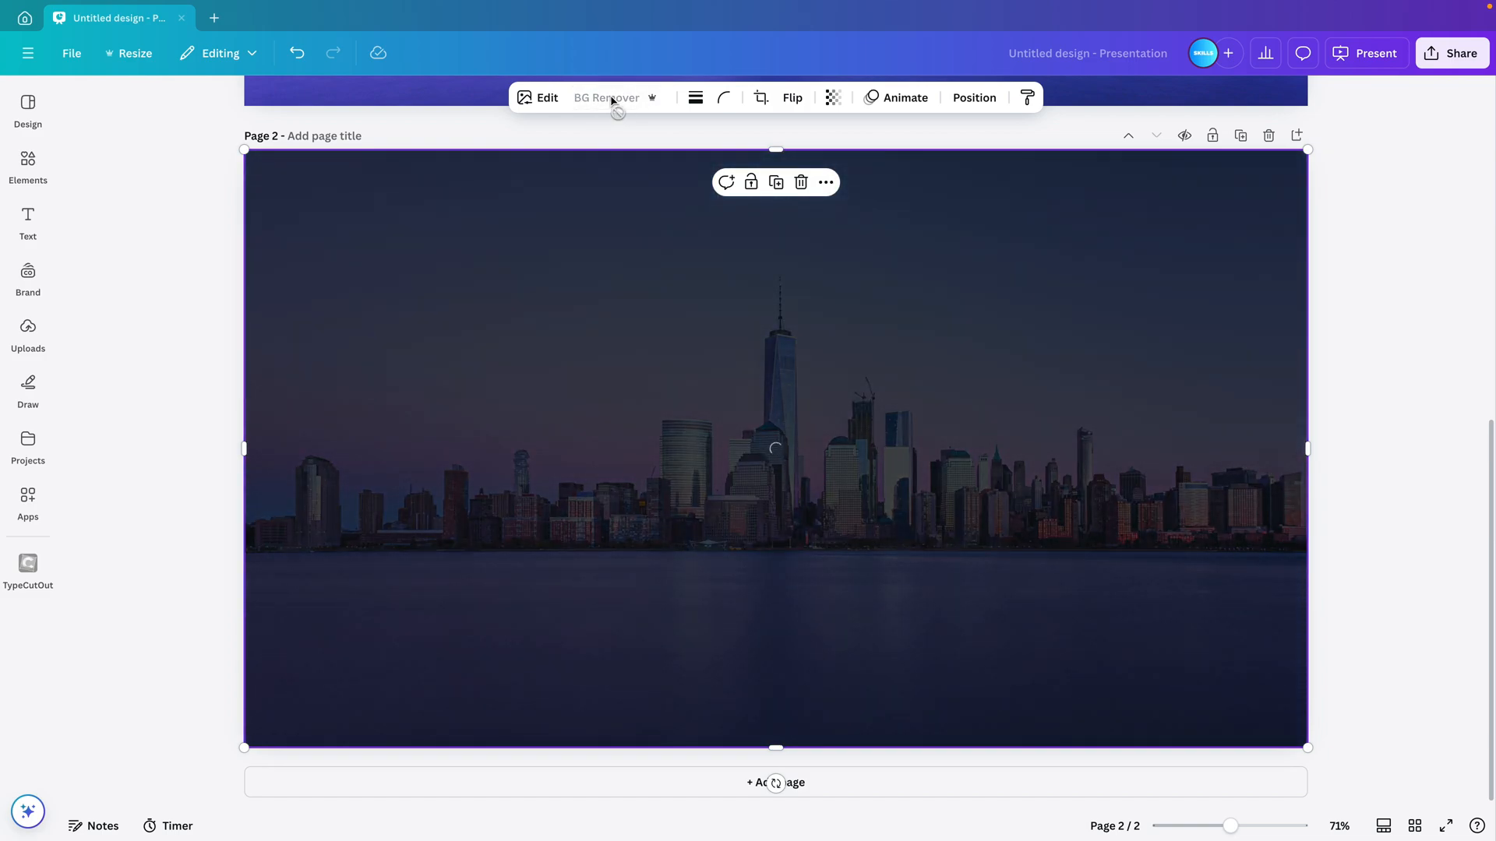
{"action": "left_click", "coordinate": [606, 96]}
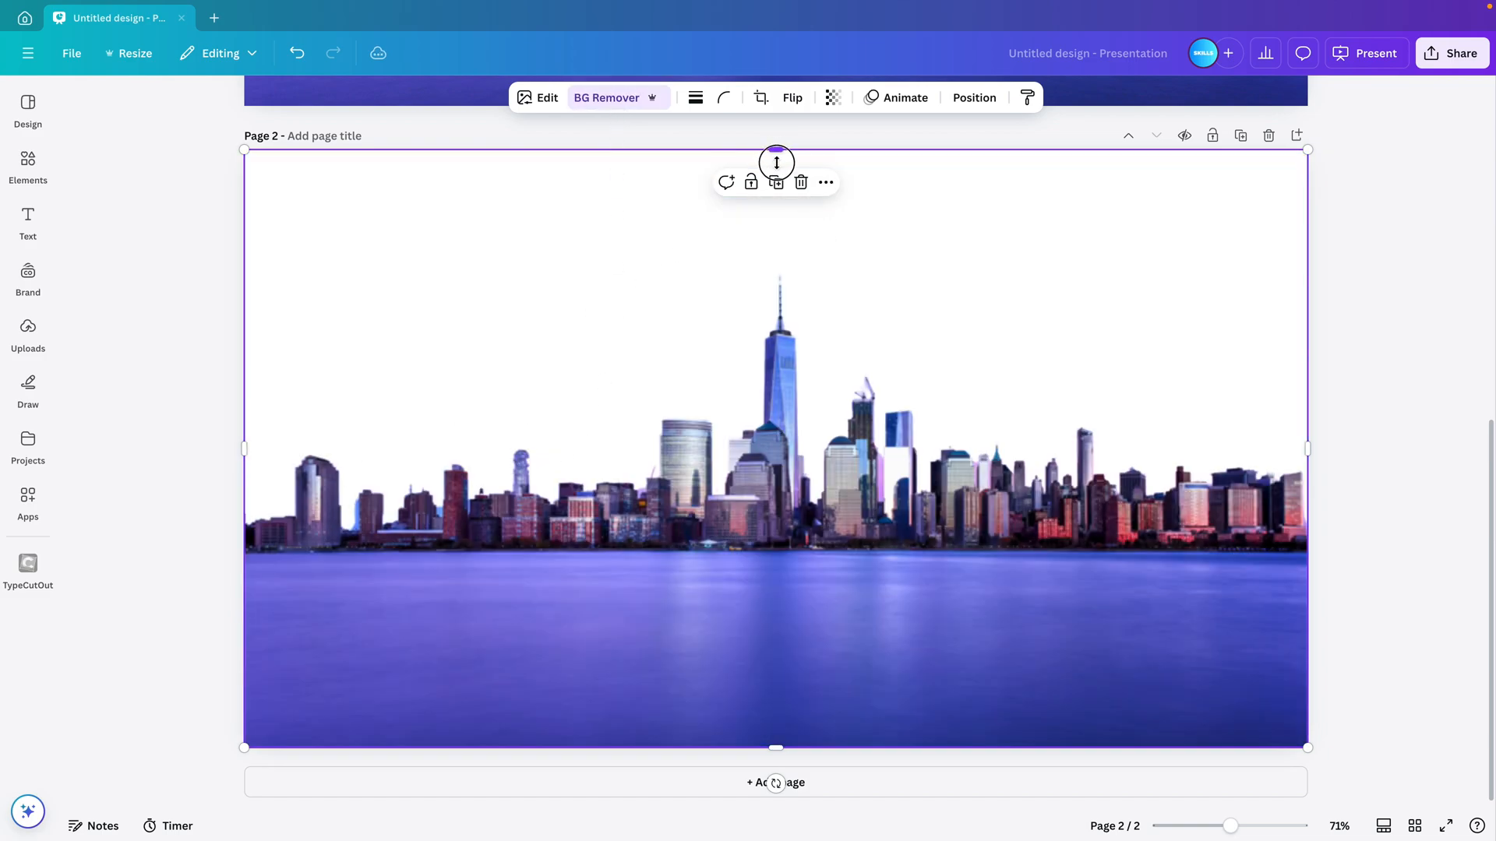
{"action": "left_click_drag", "start_coordinate": [776, 157], "coordinate": [813, 260]}
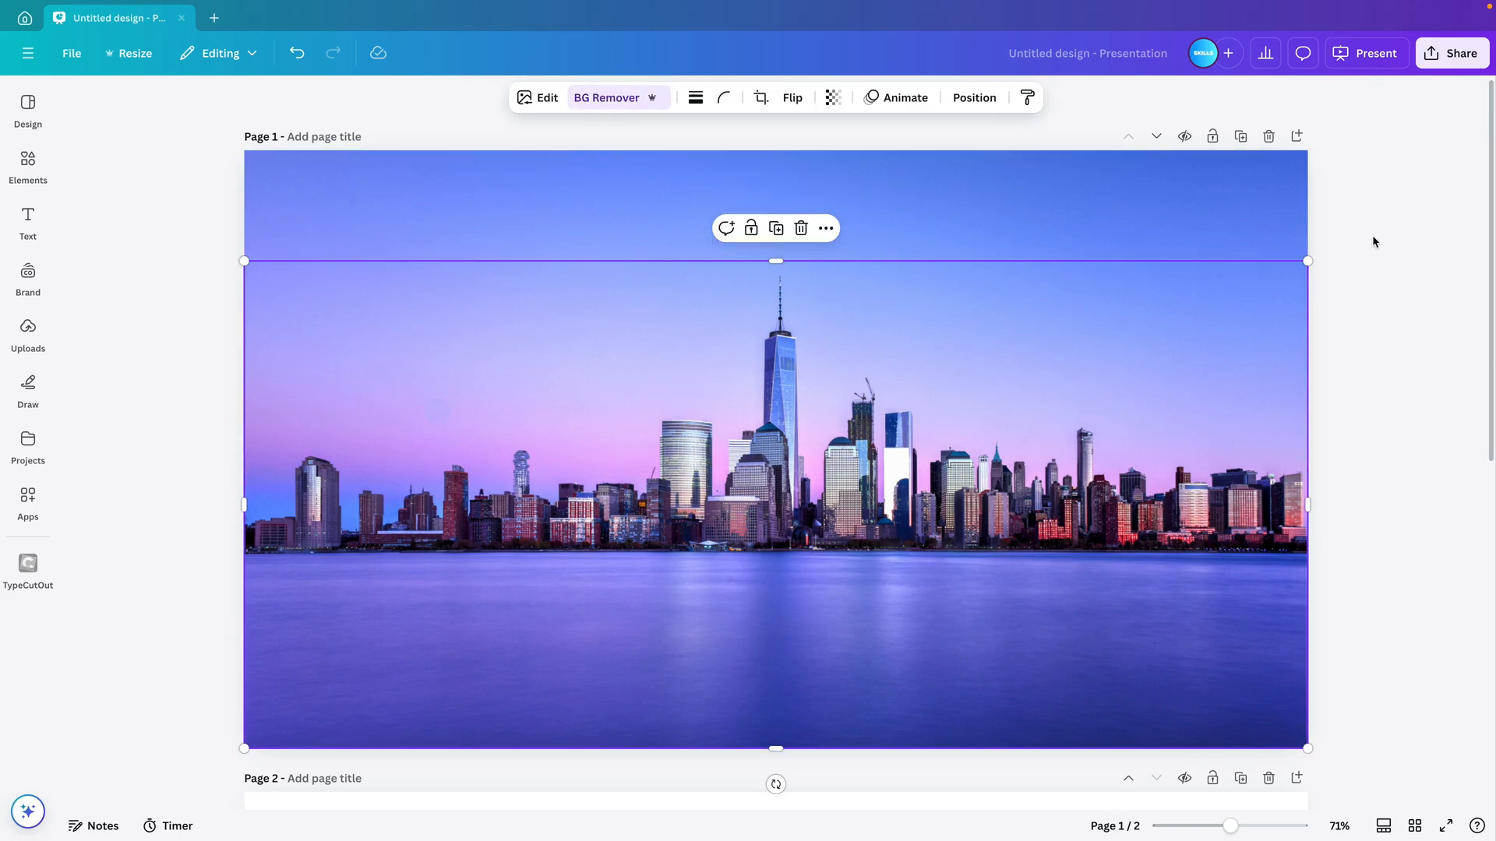
{"action": "mouse_move", "coordinate": [1392, 392]}
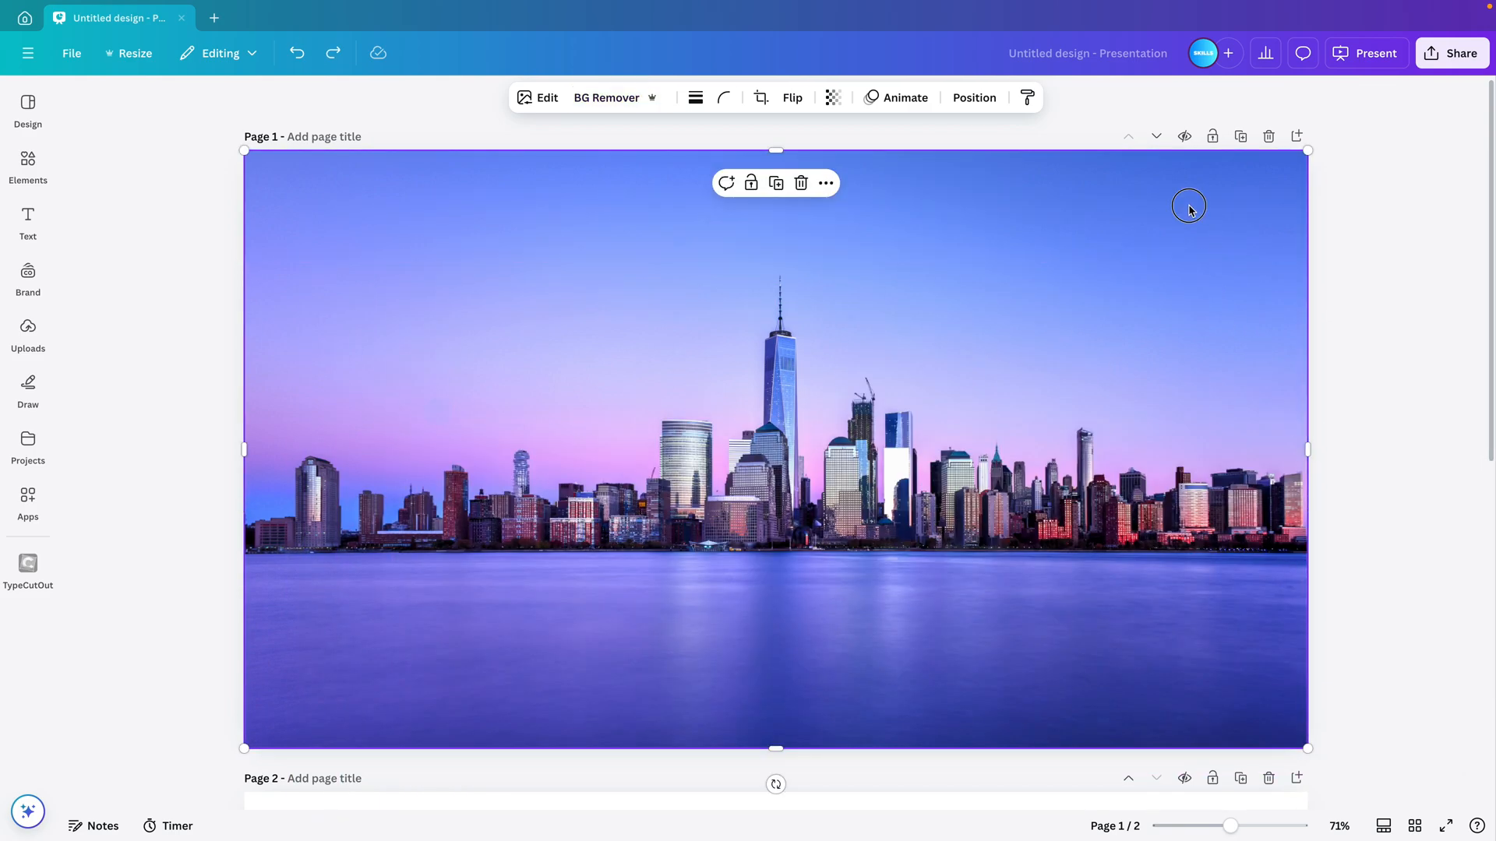
{"action": "mouse_move", "coordinate": [1458, 307]}
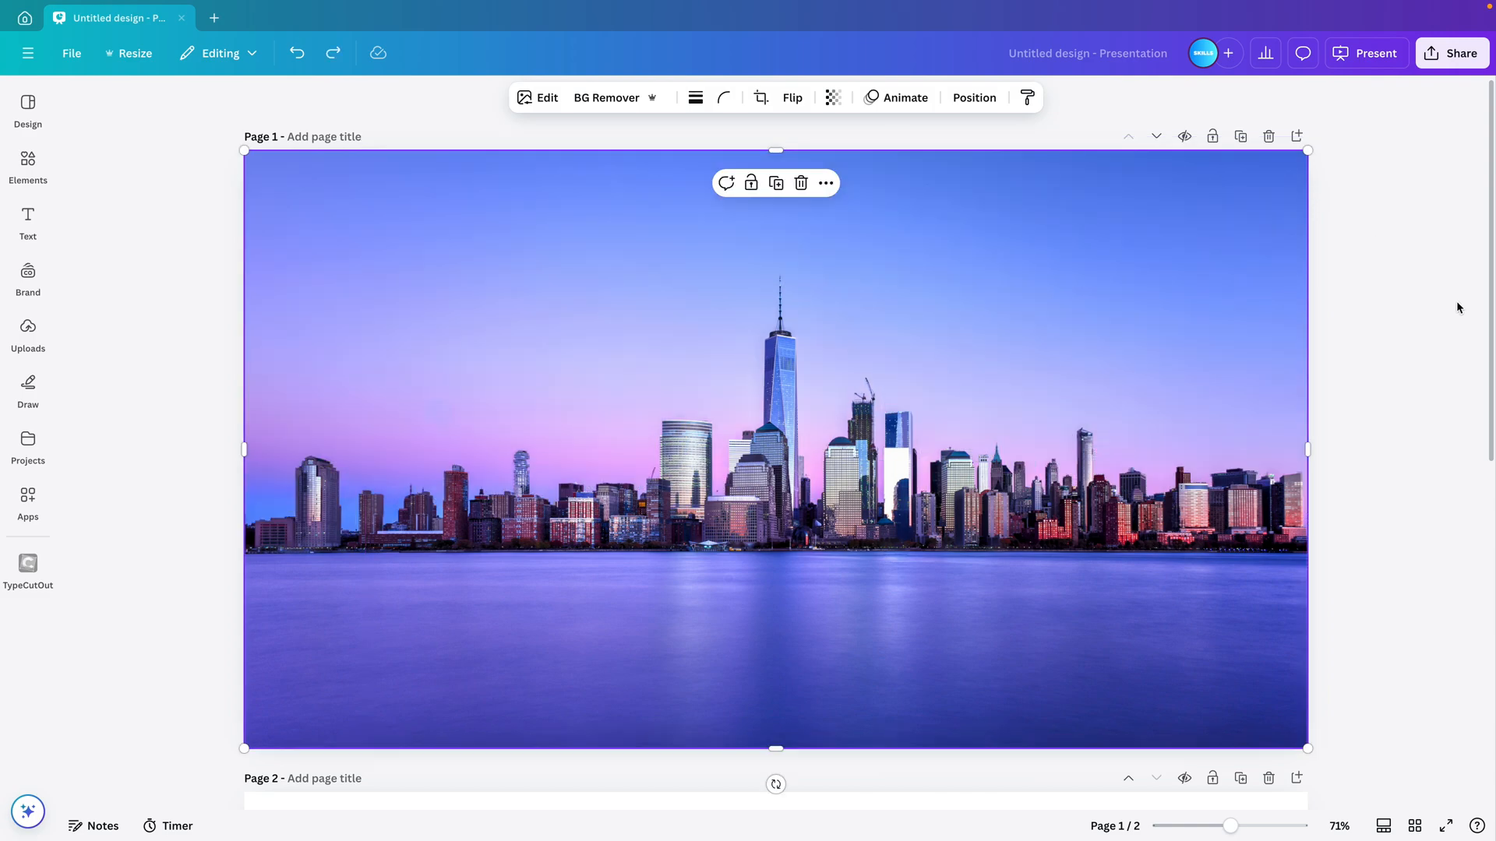
Add a Title text box reading WELCOME and enlarge it to span the skyline.
{"action": "left_click", "coordinate": [128, 266]}
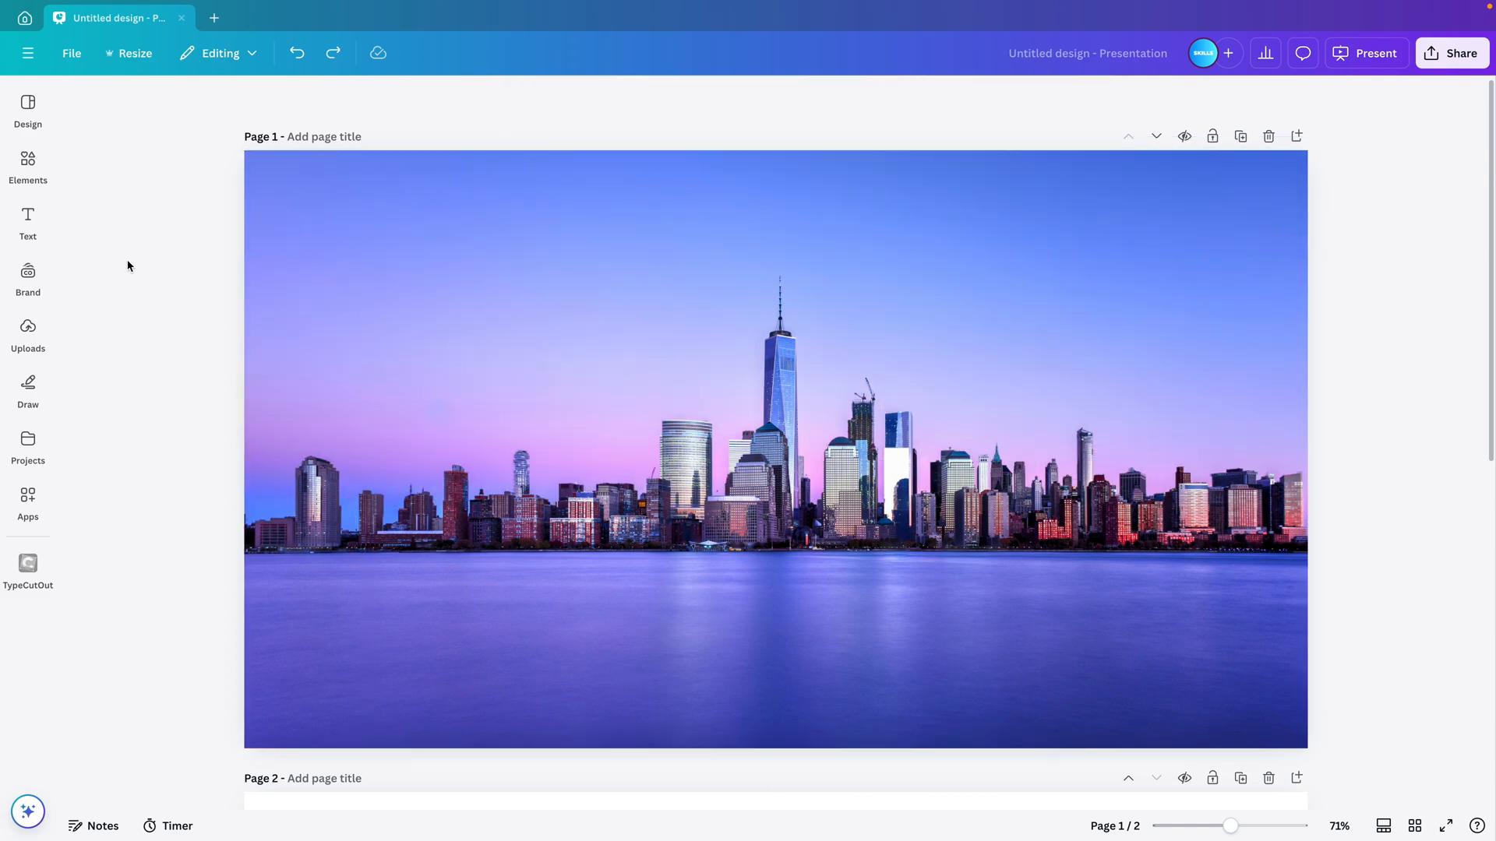
{"action": "left_click", "coordinate": [29, 223]}
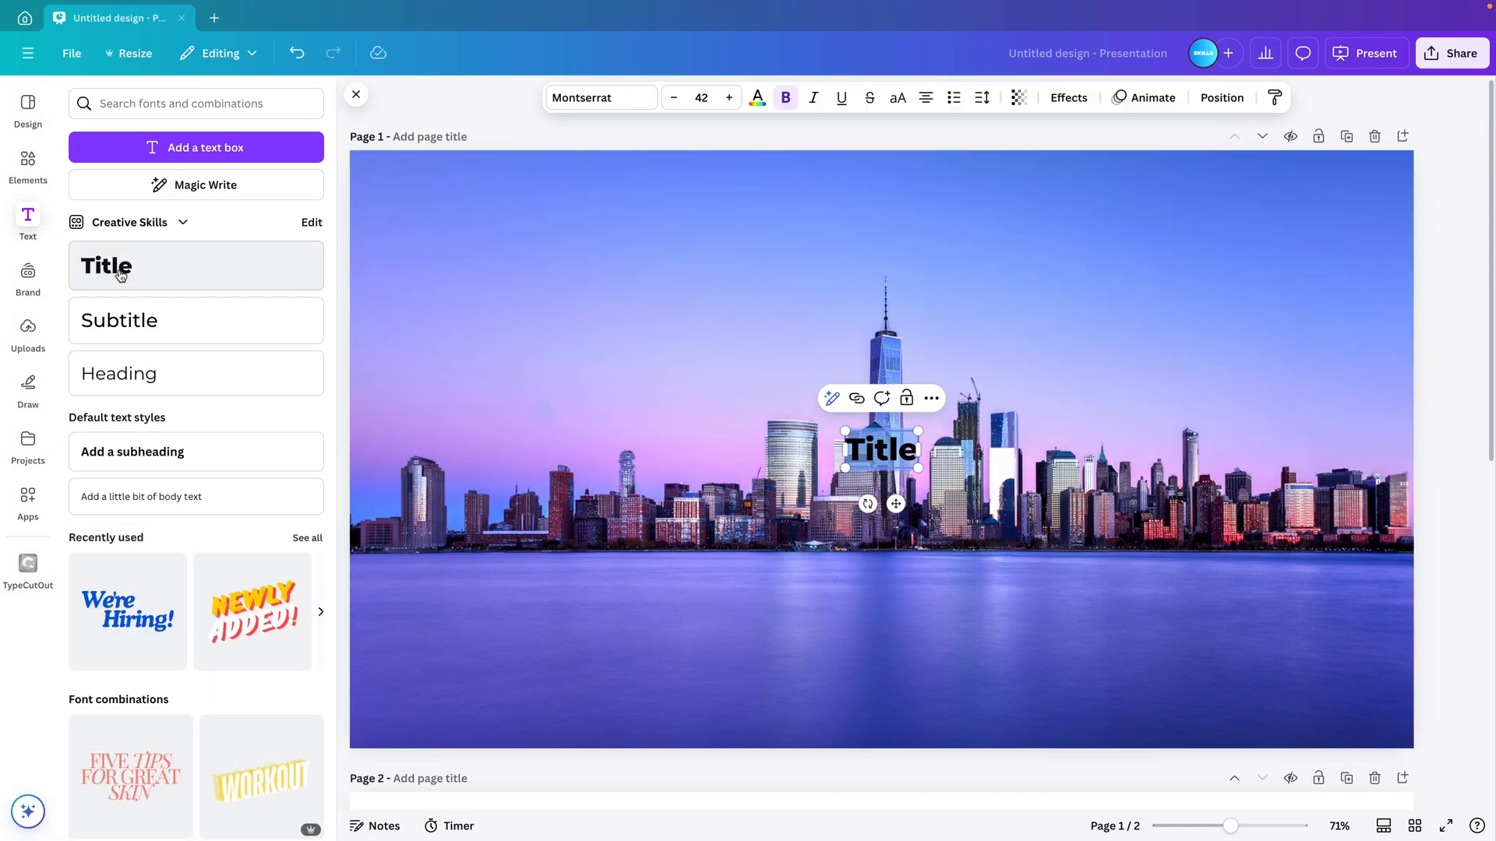
{"action": "left_click", "coordinate": [355, 94]}
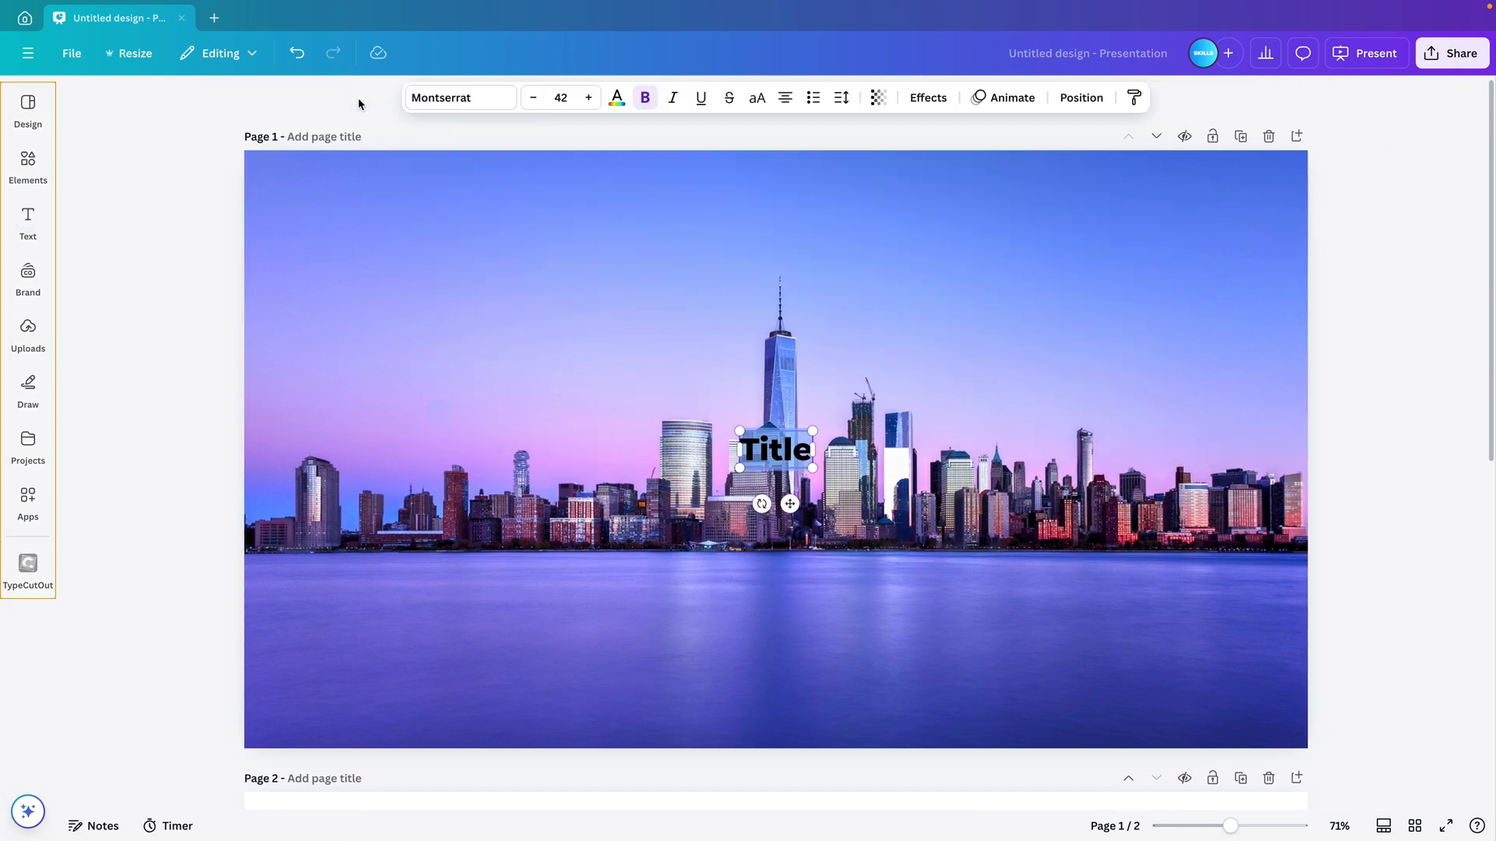
{"action": "type", "text": "WELCOME"}
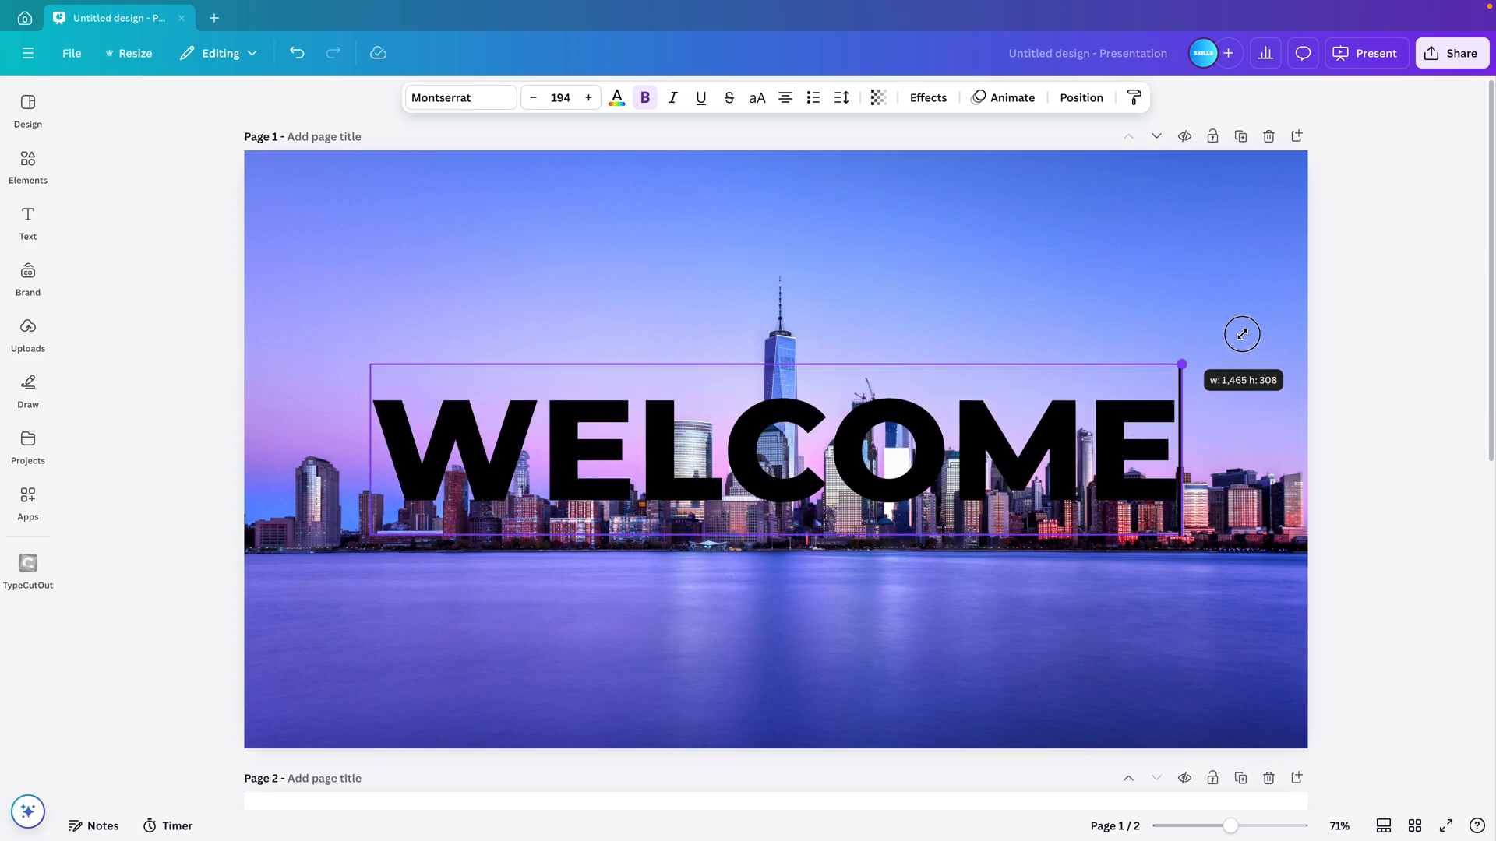
{"action": "left_click_drag", "start_coordinate": [1184, 371], "coordinate": [1258, 347]}
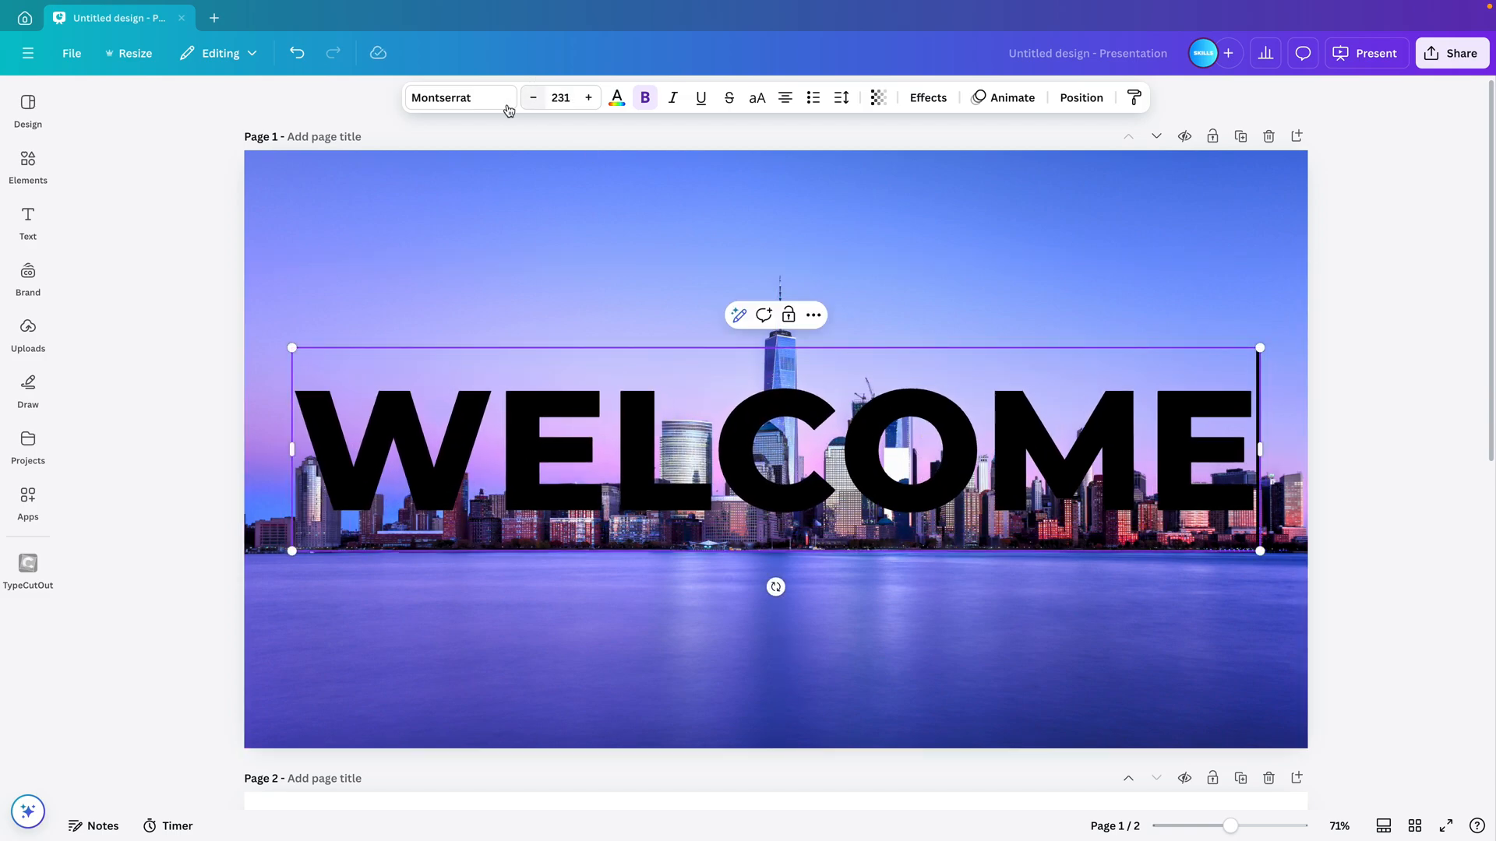
Style the WELCOME heading in Montserrat Black weight and white colour.
{"action": "left_click", "coordinate": [454, 97]}
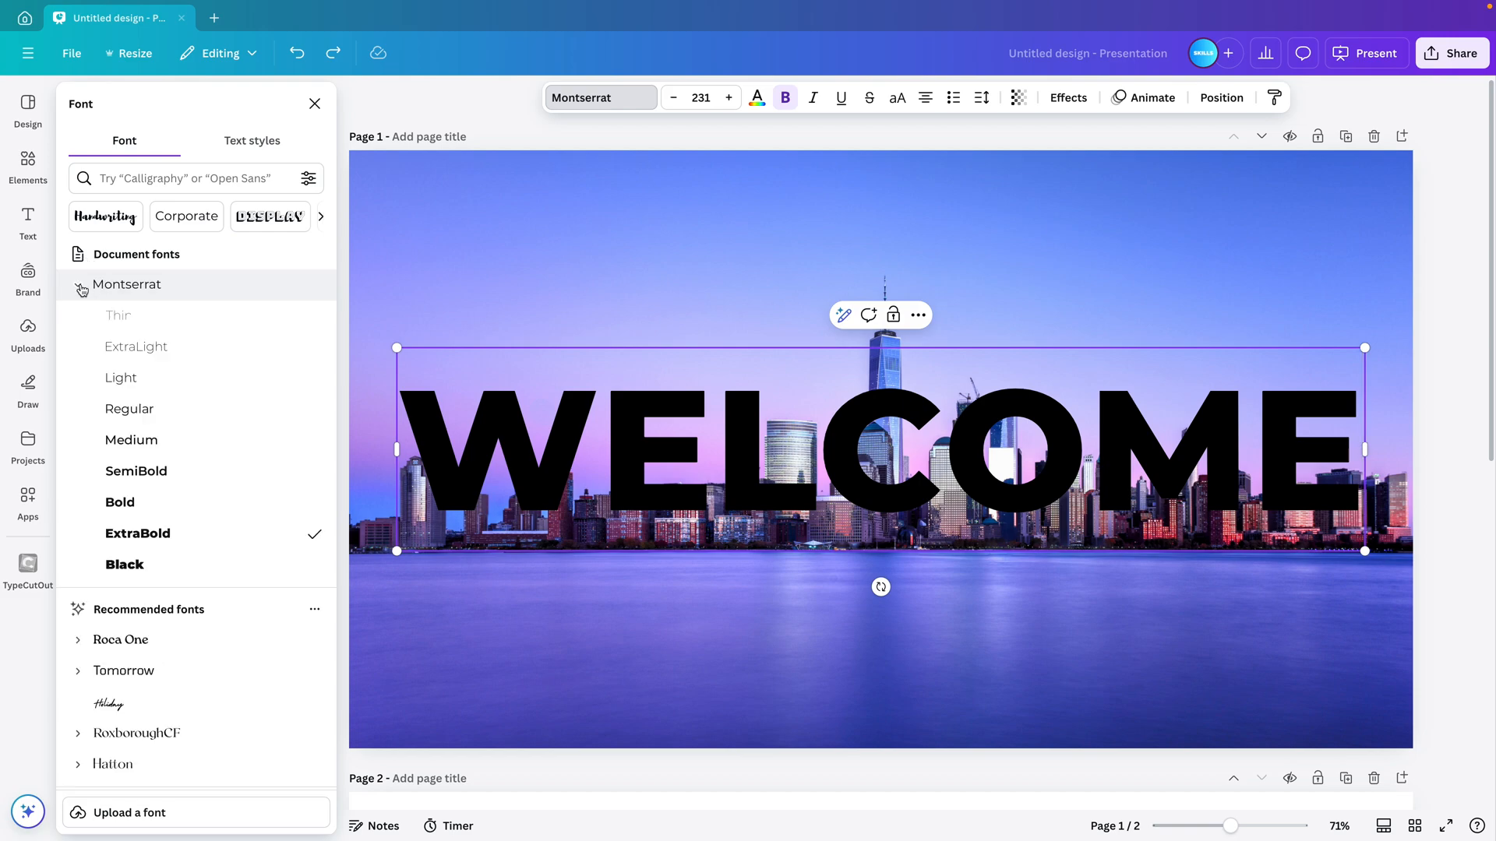
{"action": "left_click", "coordinate": [125, 564]}
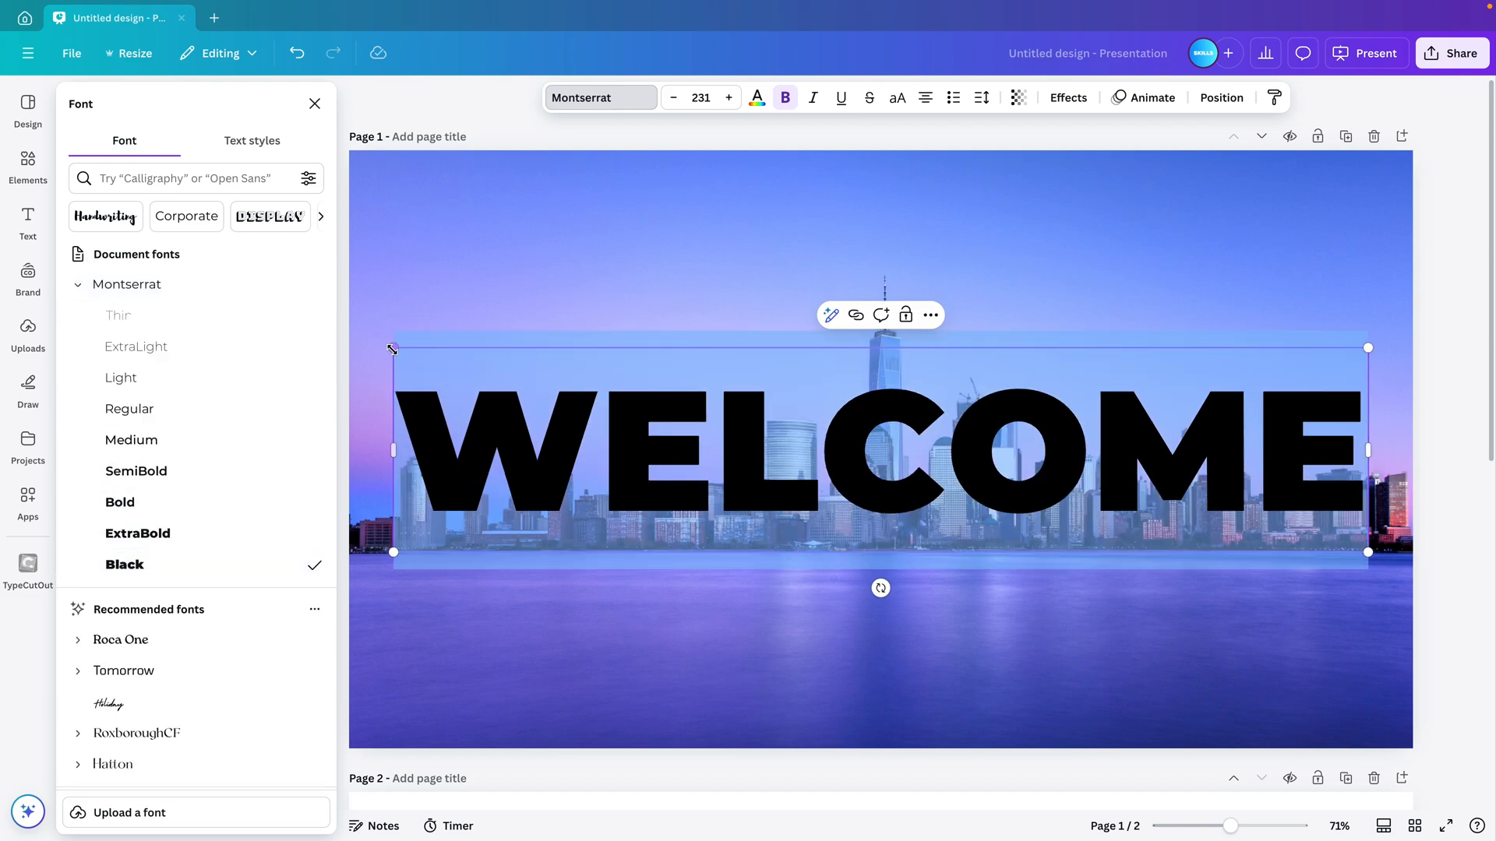
{"action": "left_click", "coordinate": [757, 96]}
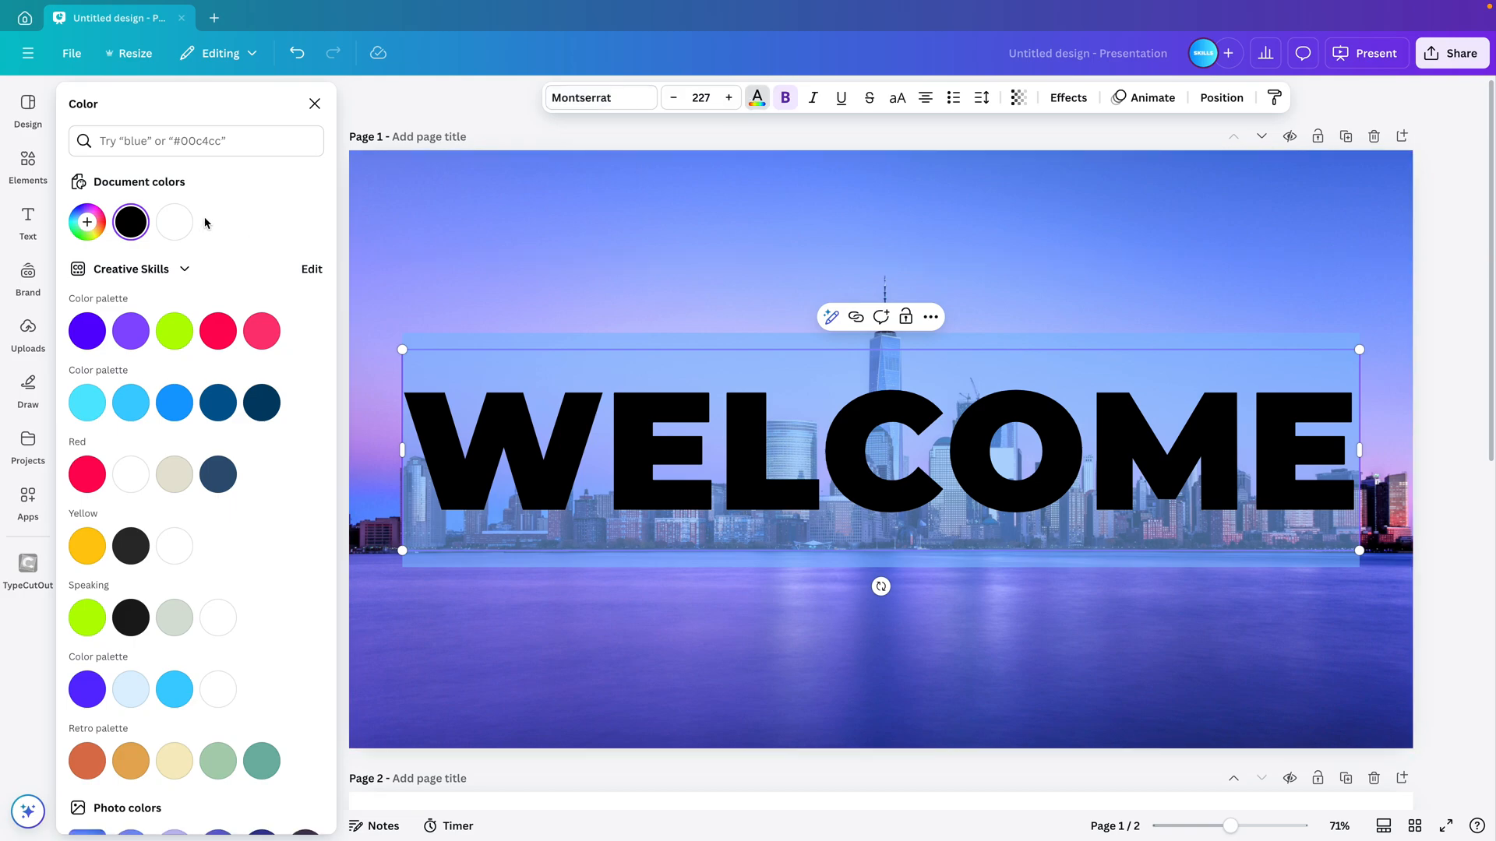
{"action": "left_click", "coordinate": [175, 221]}
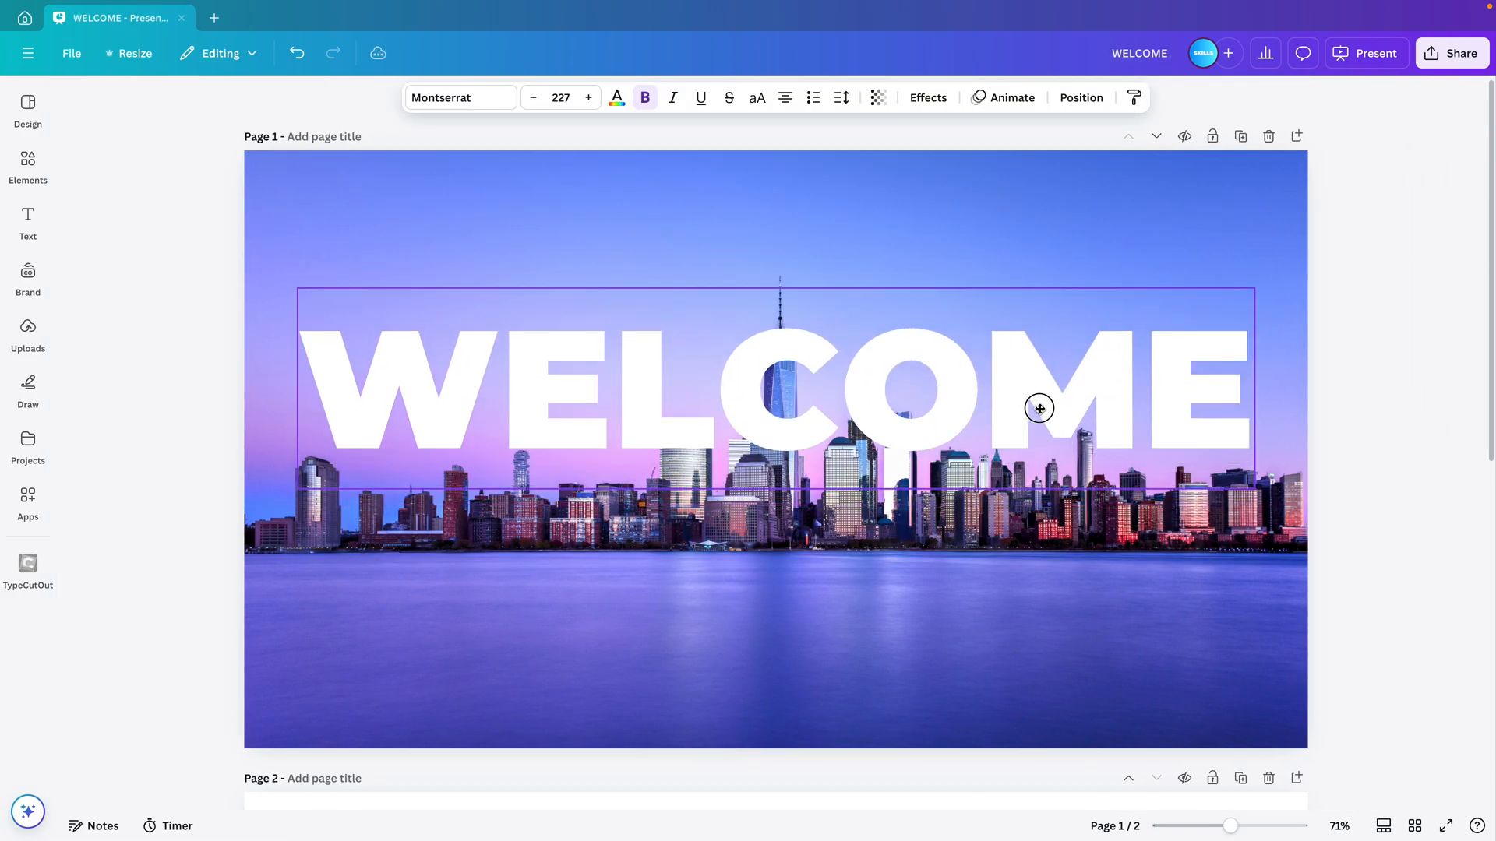
Send the WELCOME text one layer backward so the skyline cutout's towers rise in front of it.
{"action": "left_click", "coordinate": [1081, 96]}
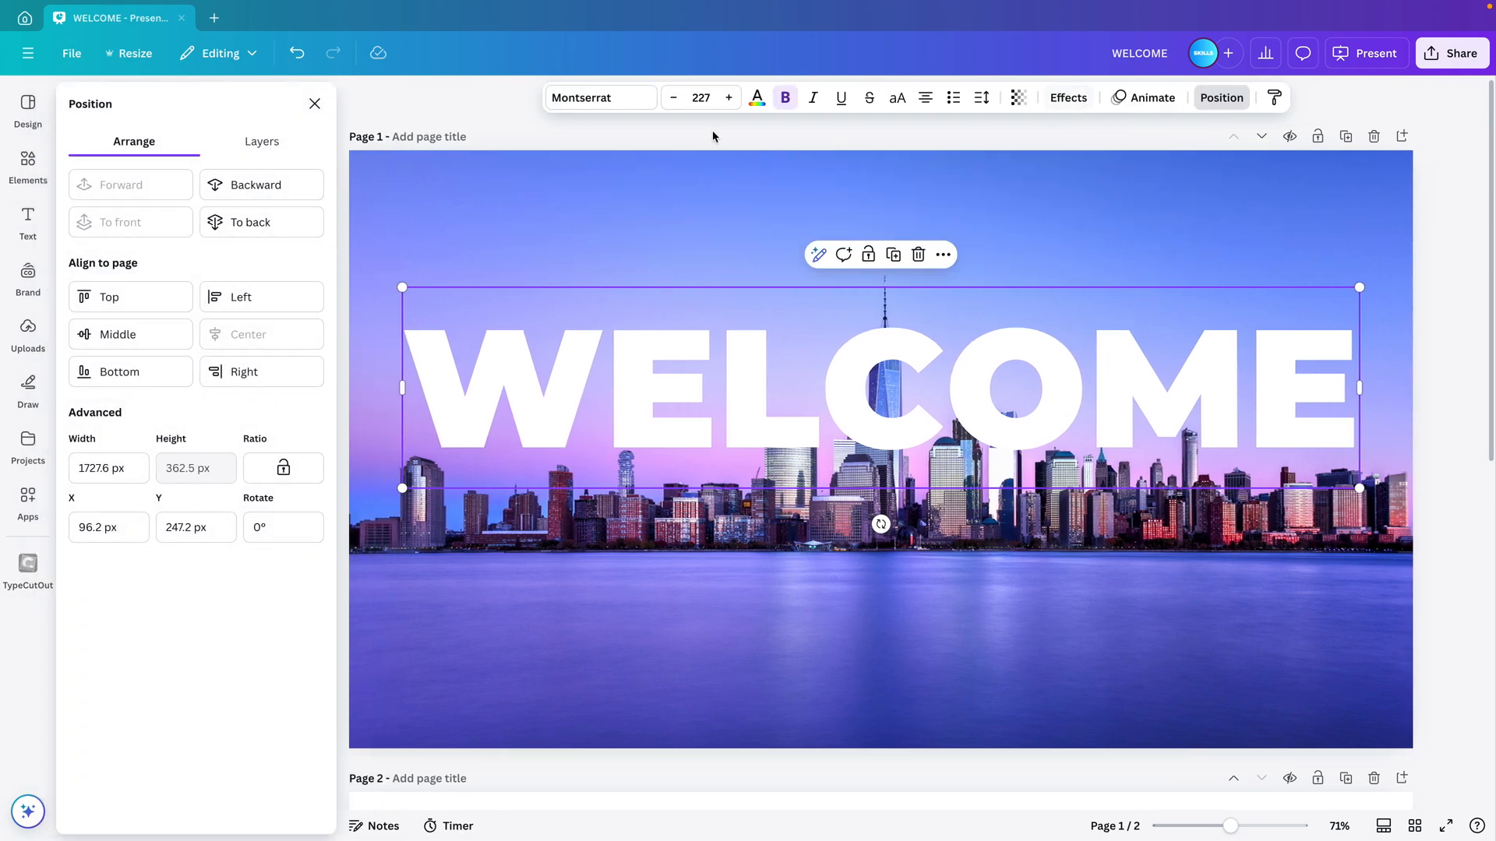
{"action": "left_click", "coordinate": [261, 142]}
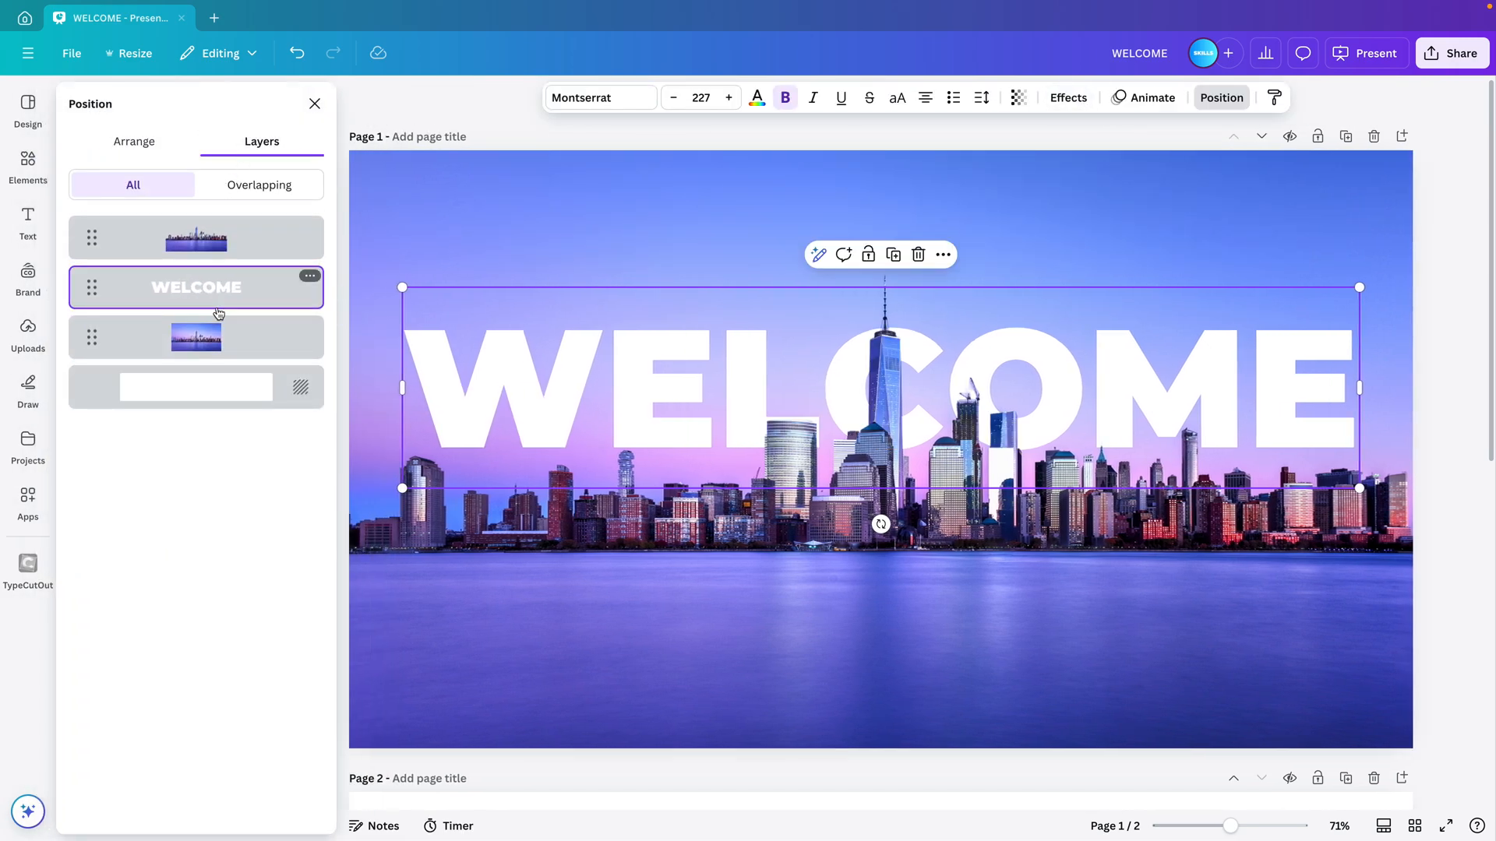
{"action": "left_click", "coordinate": [315, 103]}
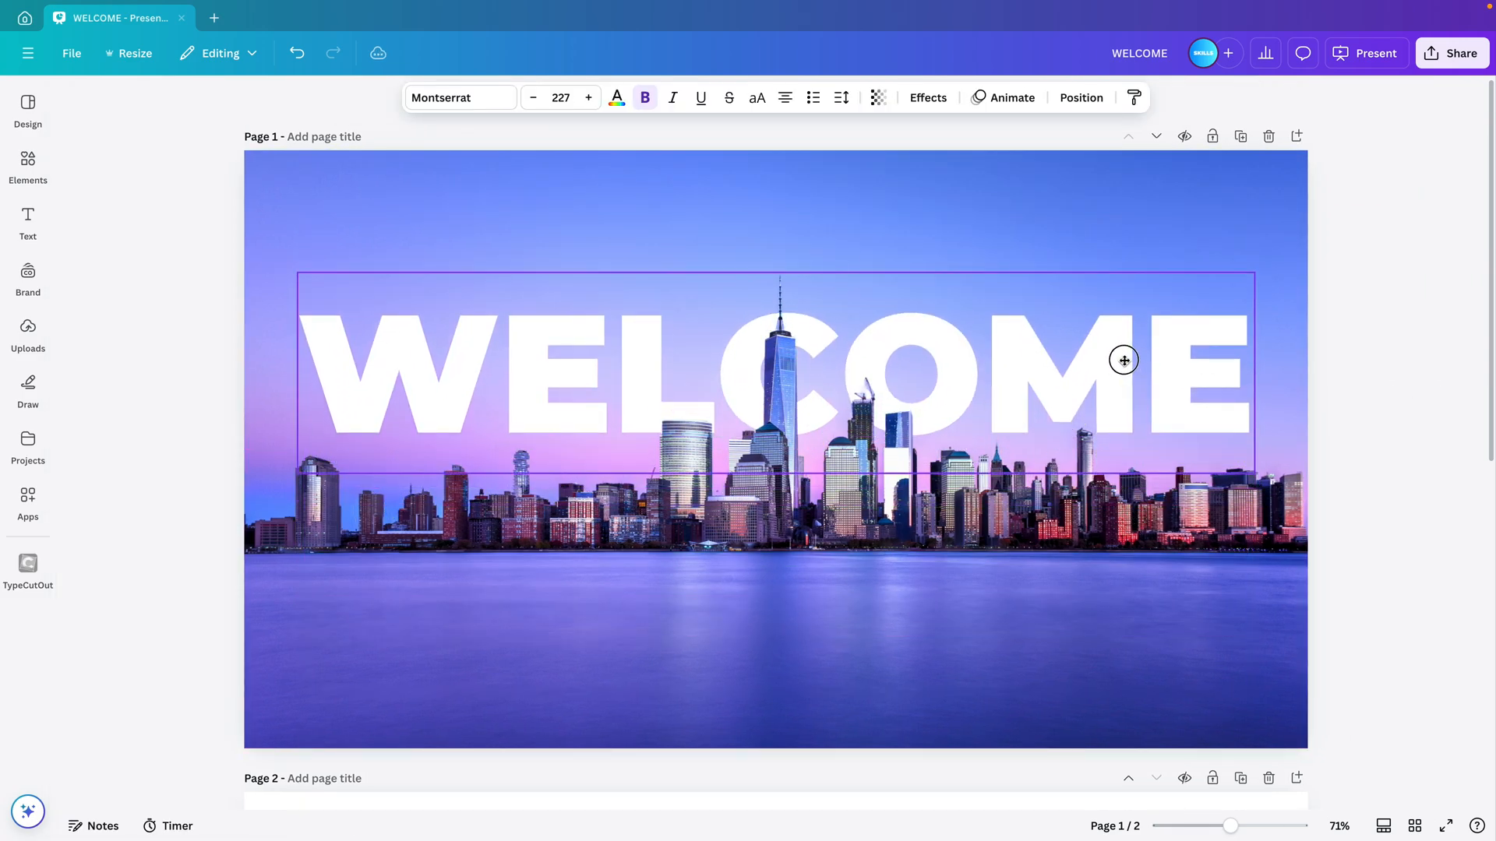
{"action": "left_click", "coordinate": [1124, 360]}
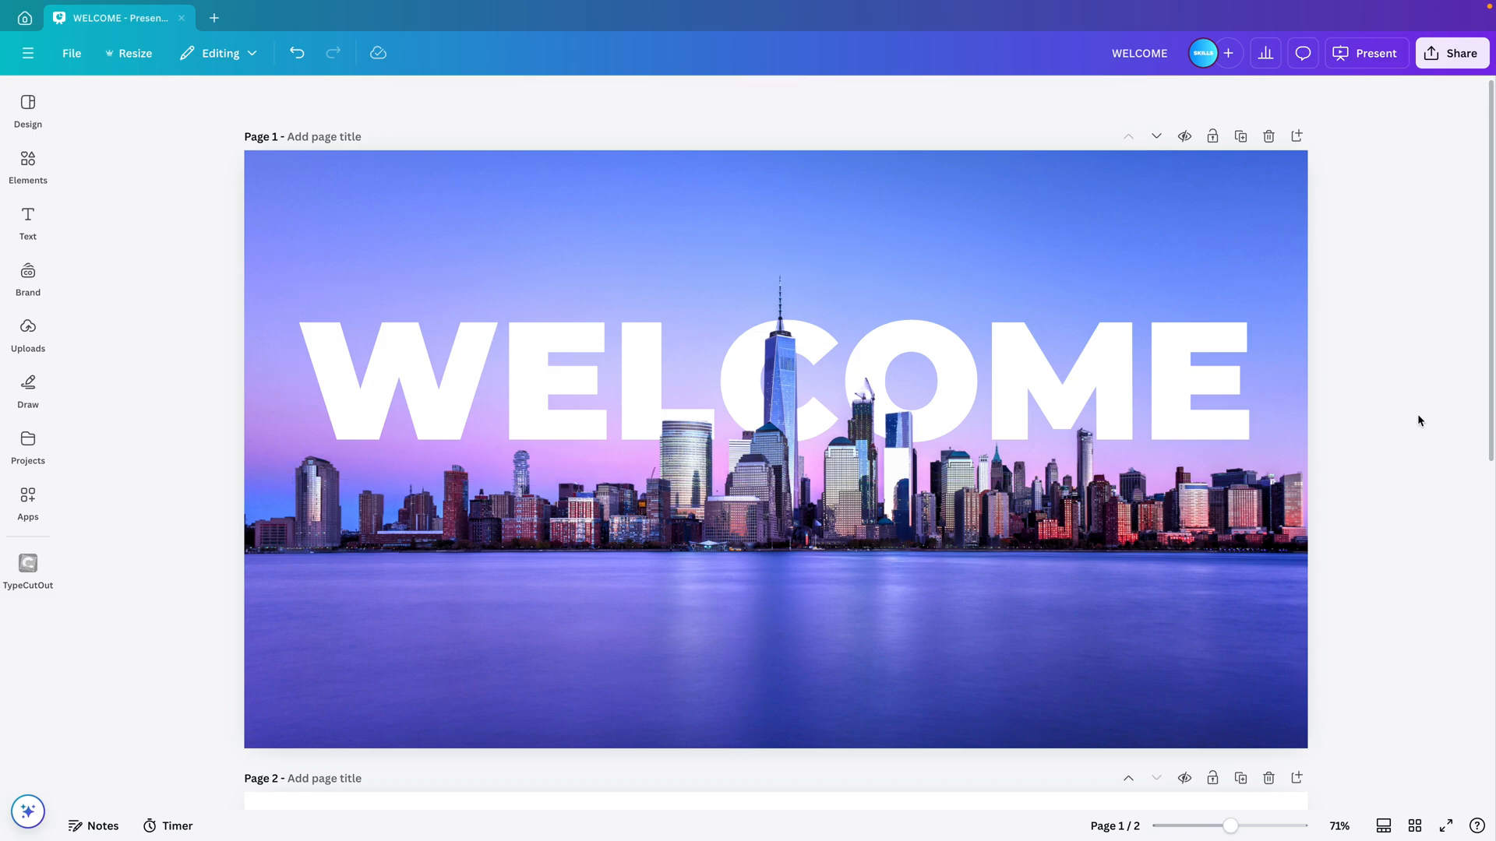
Duplicate the WELCOME slide so the first copy hides the text low, then view the slides as thumbnails.
{"action": "left_click", "coordinate": [1240, 135]}
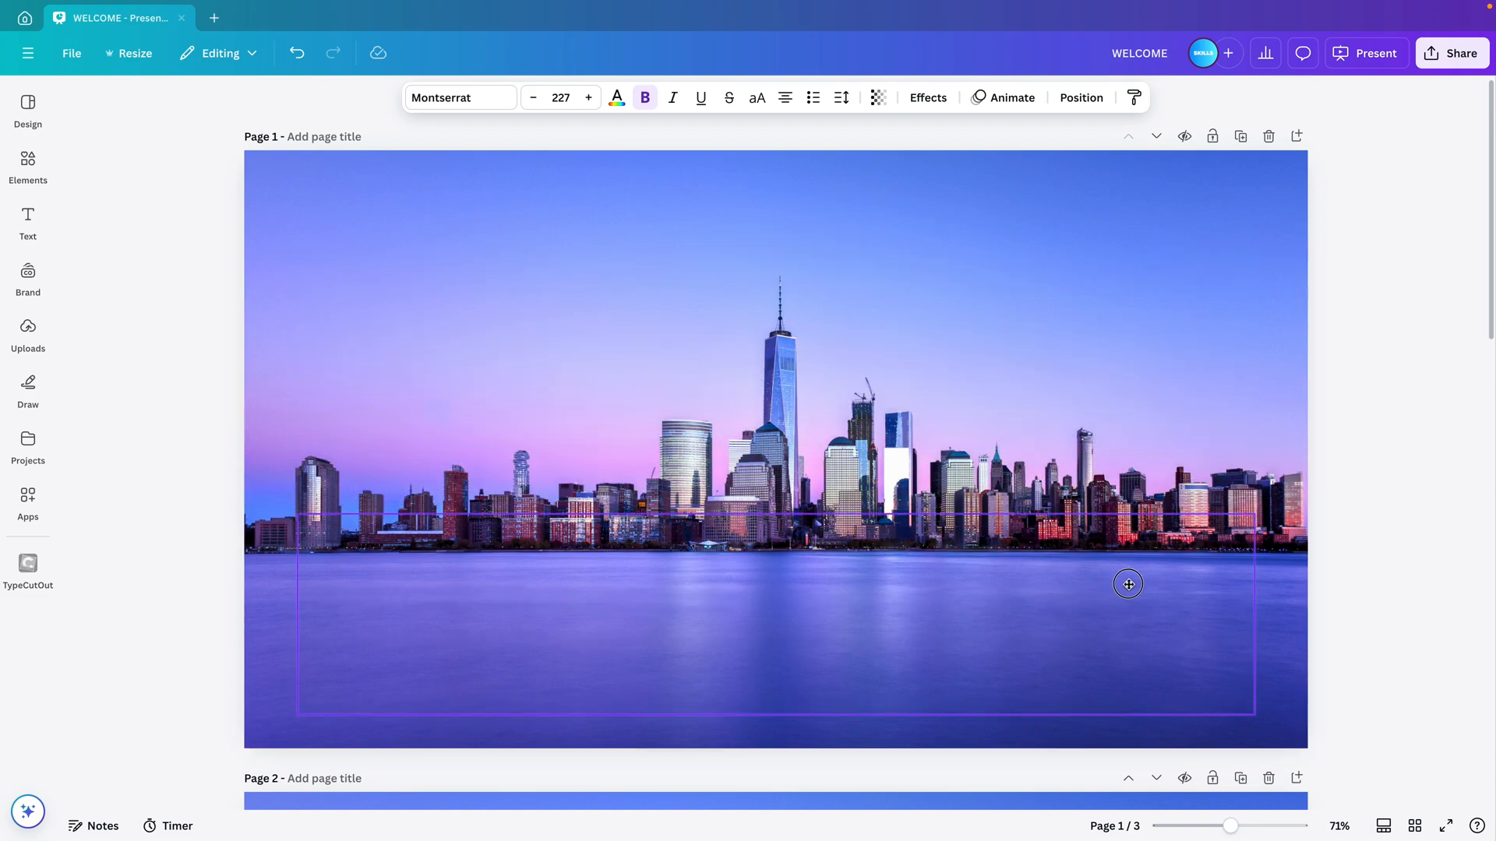
{"action": "left_click", "coordinate": [1382, 826]}
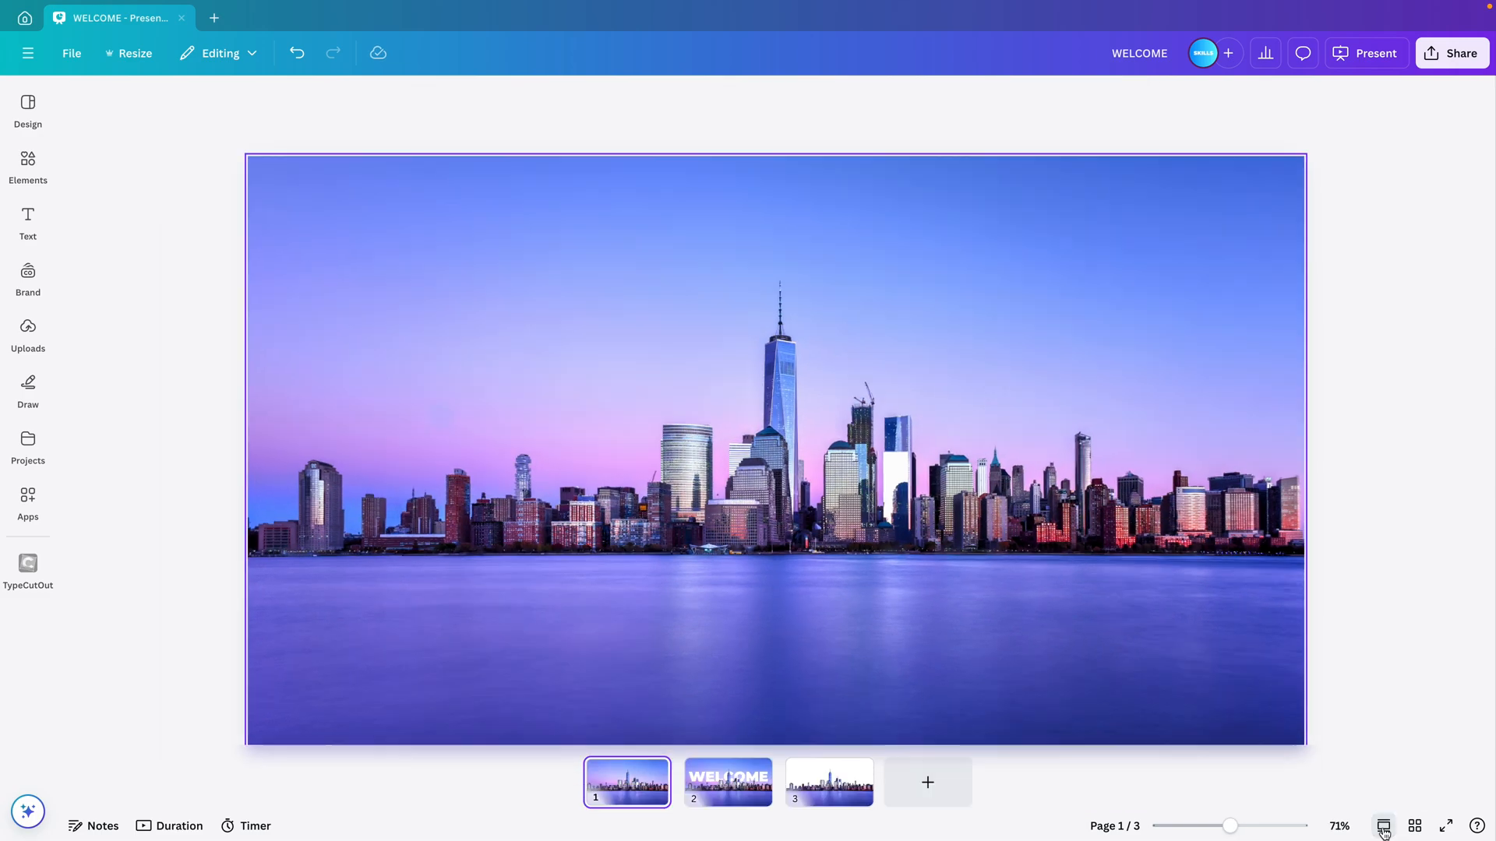
{"action": "mouse_move", "coordinate": [677, 768]}
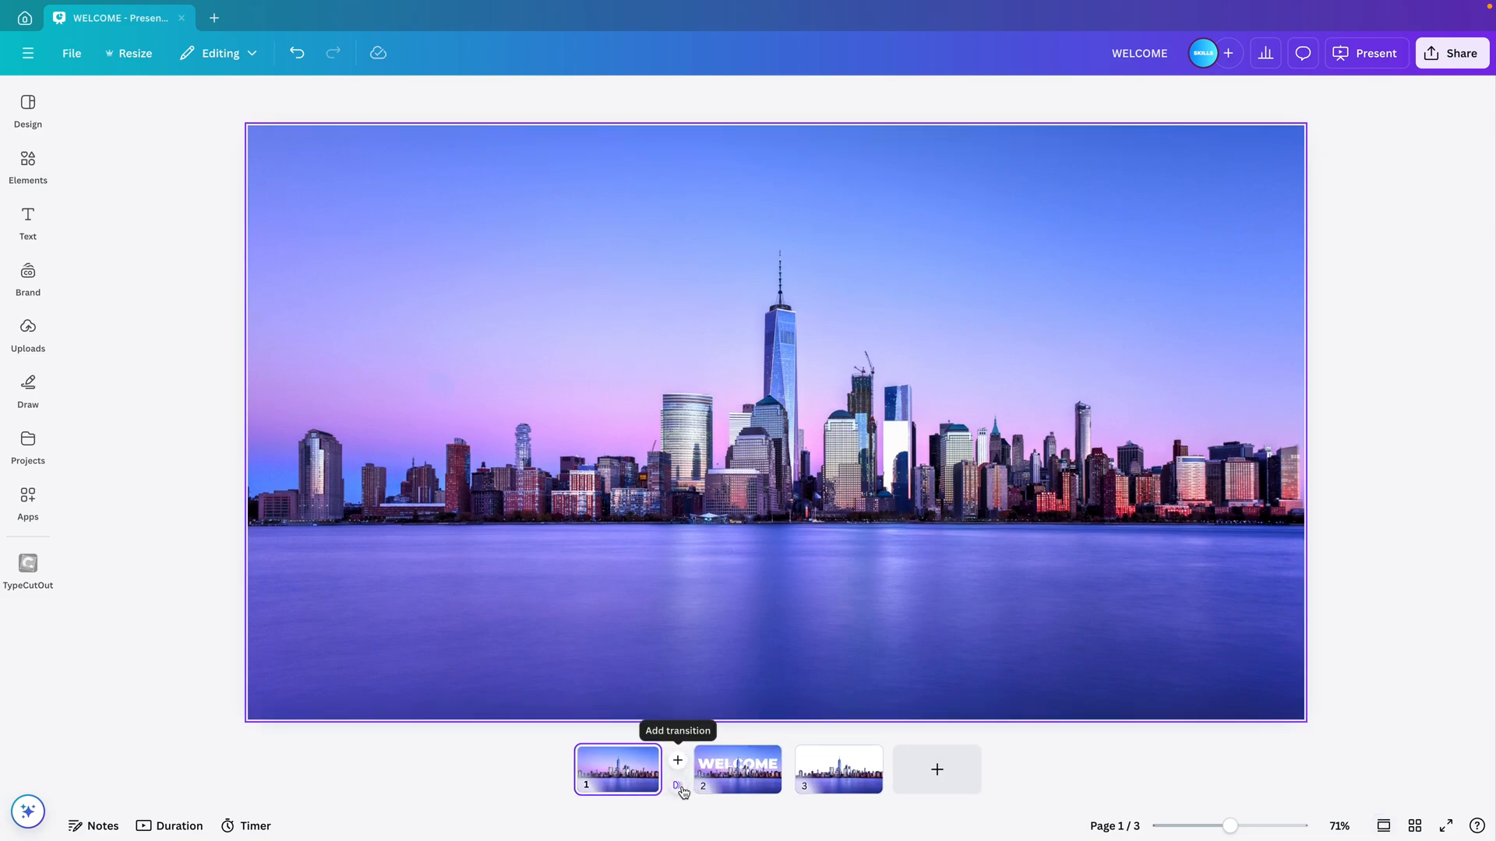
Add a 2.4-second Match & Move transition between slides one and two and preview full screen.
{"action": "left_click", "coordinate": [677, 760]}
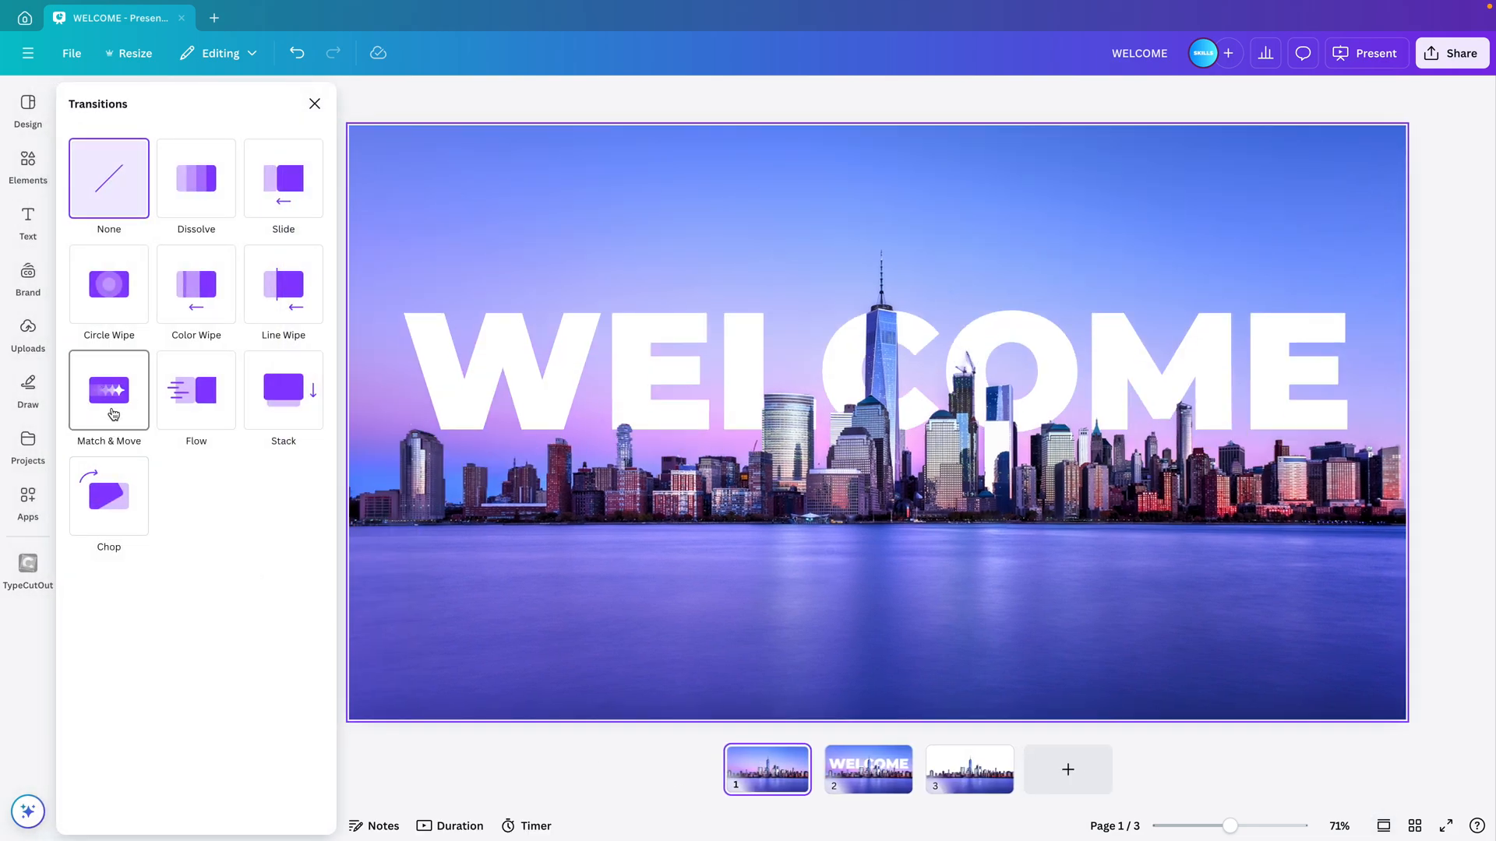
{"action": "left_click", "coordinate": [109, 389]}
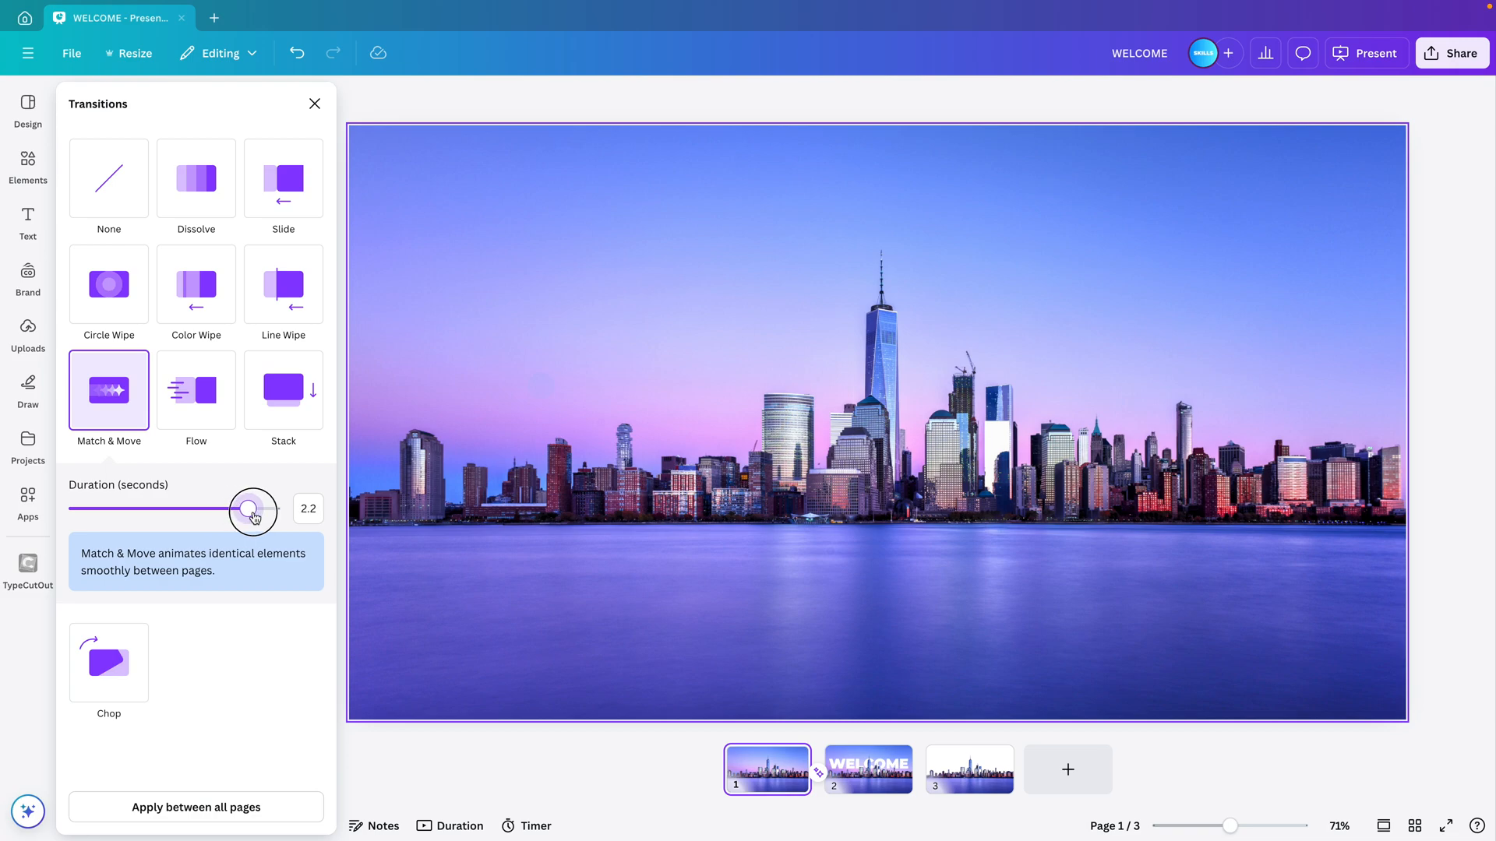
{"action": "left_click_drag", "start_coordinate": [253, 508], "coordinate": [265, 508]}
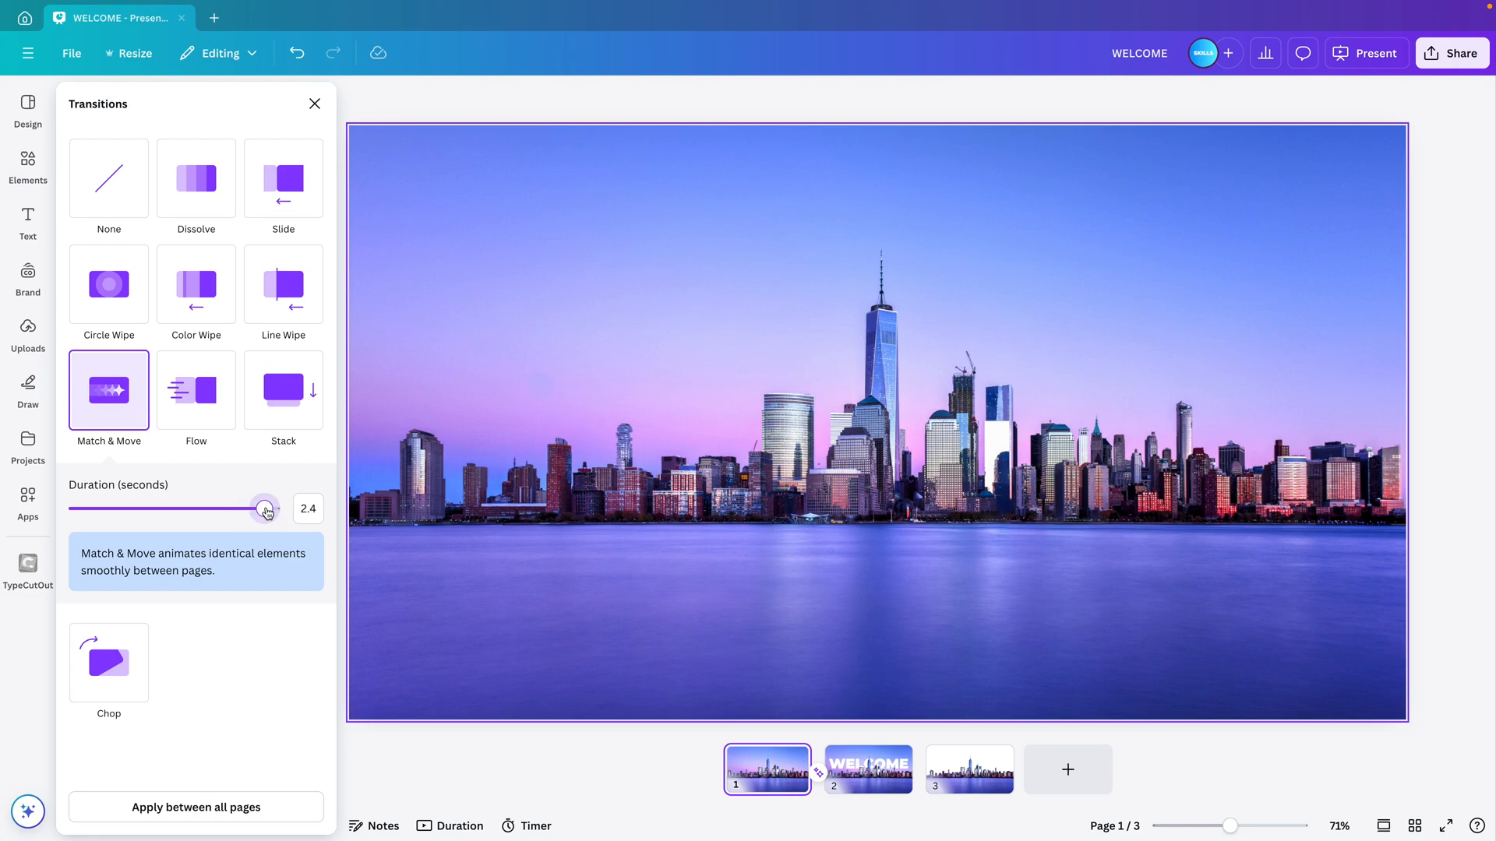
{"action": "mouse_move", "coordinate": [1446, 826]}
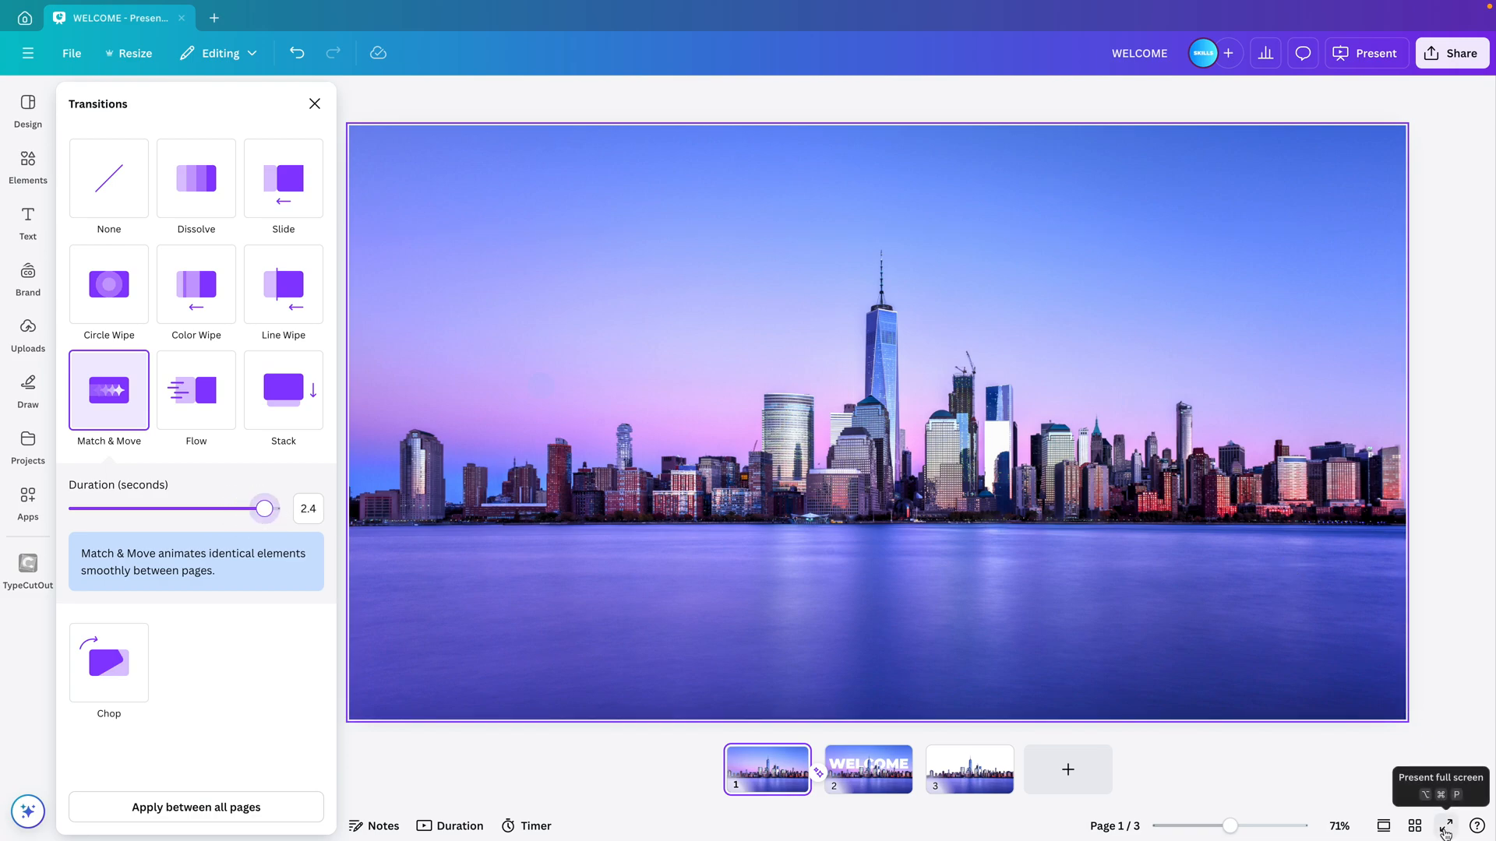
{"action": "left_click", "coordinate": [868, 768]}
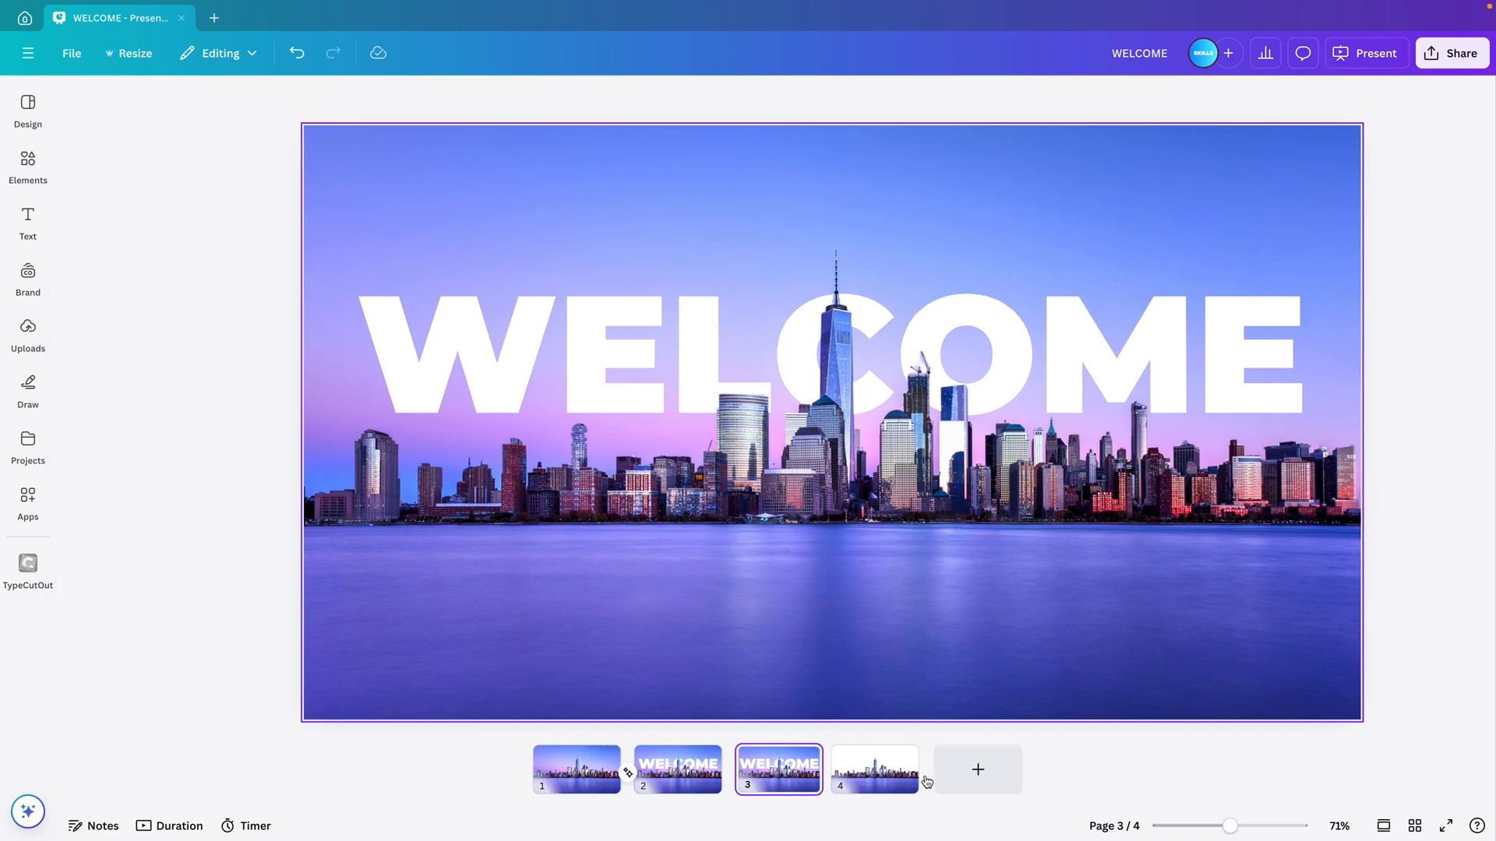
Trim the deck to two slides, check the WELCOME text's layer order and bring up its Animate options.
{"action": "left_click", "coordinate": [574, 770]}
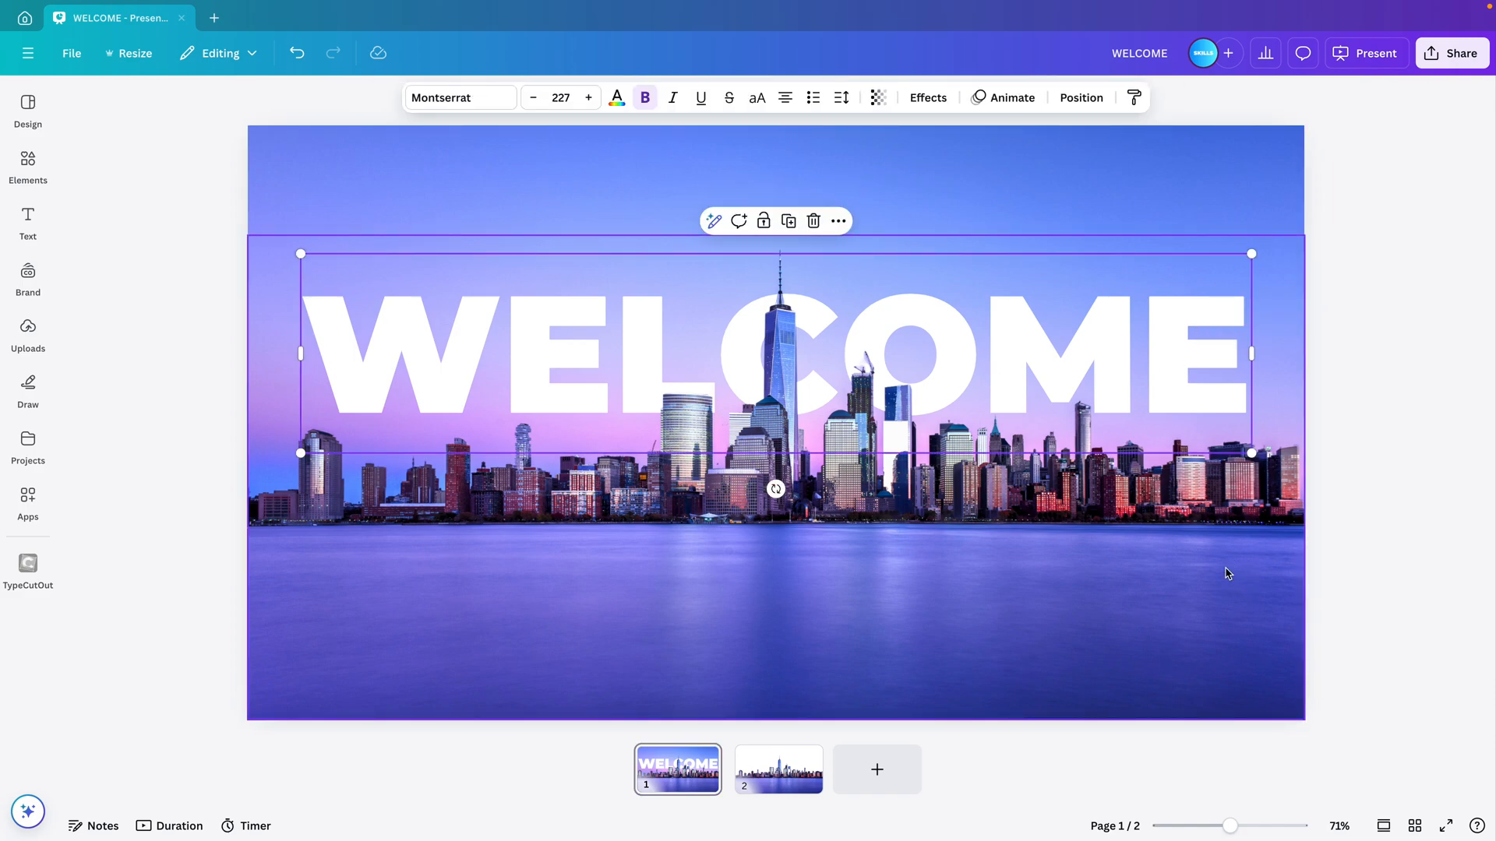
{"action": "left_click", "coordinate": [1082, 97]}
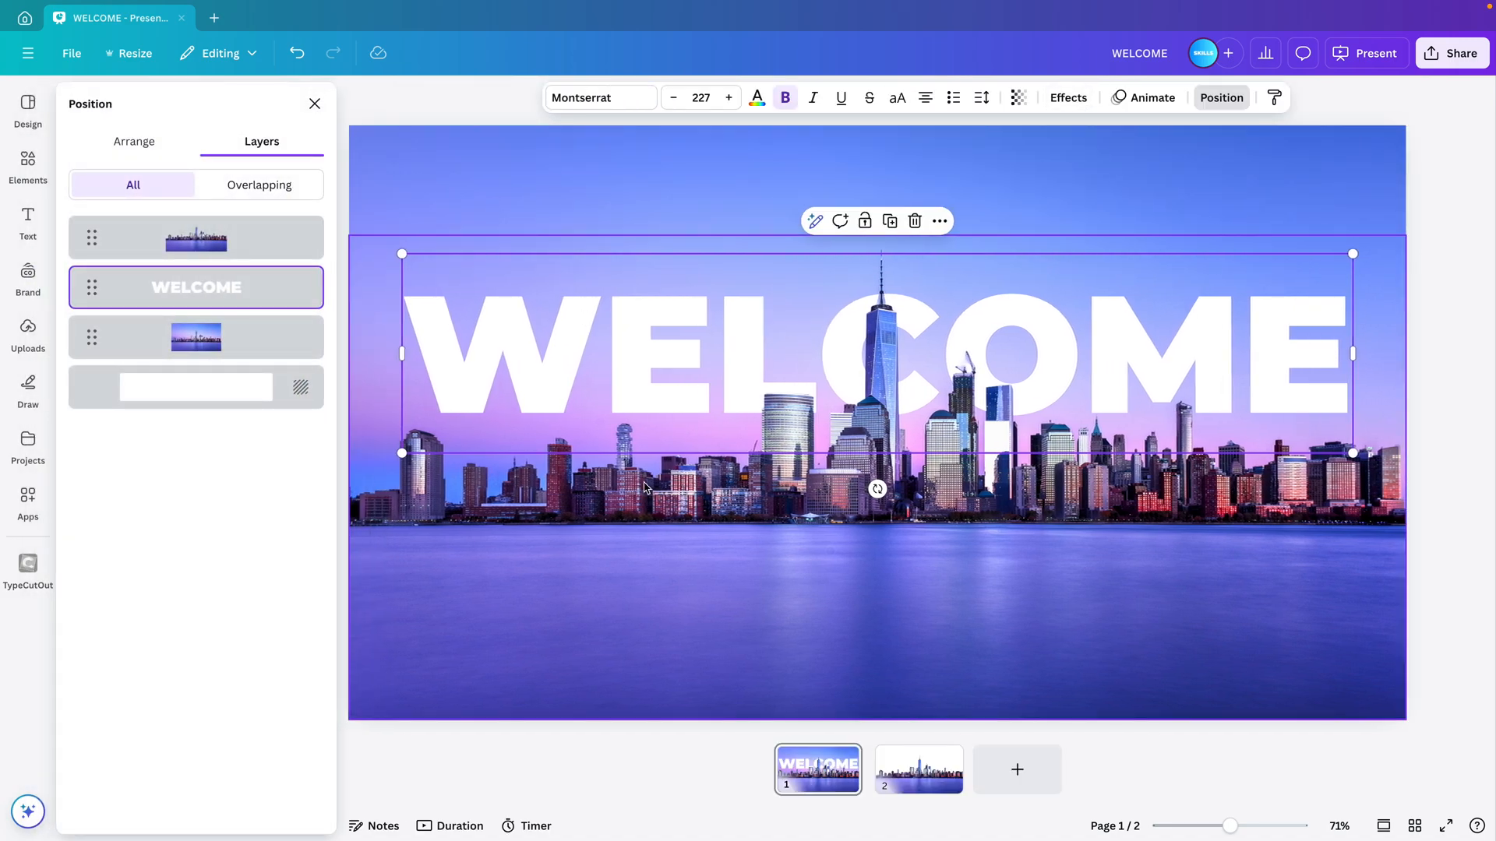
{"action": "mouse_move", "coordinate": [235, 305]}
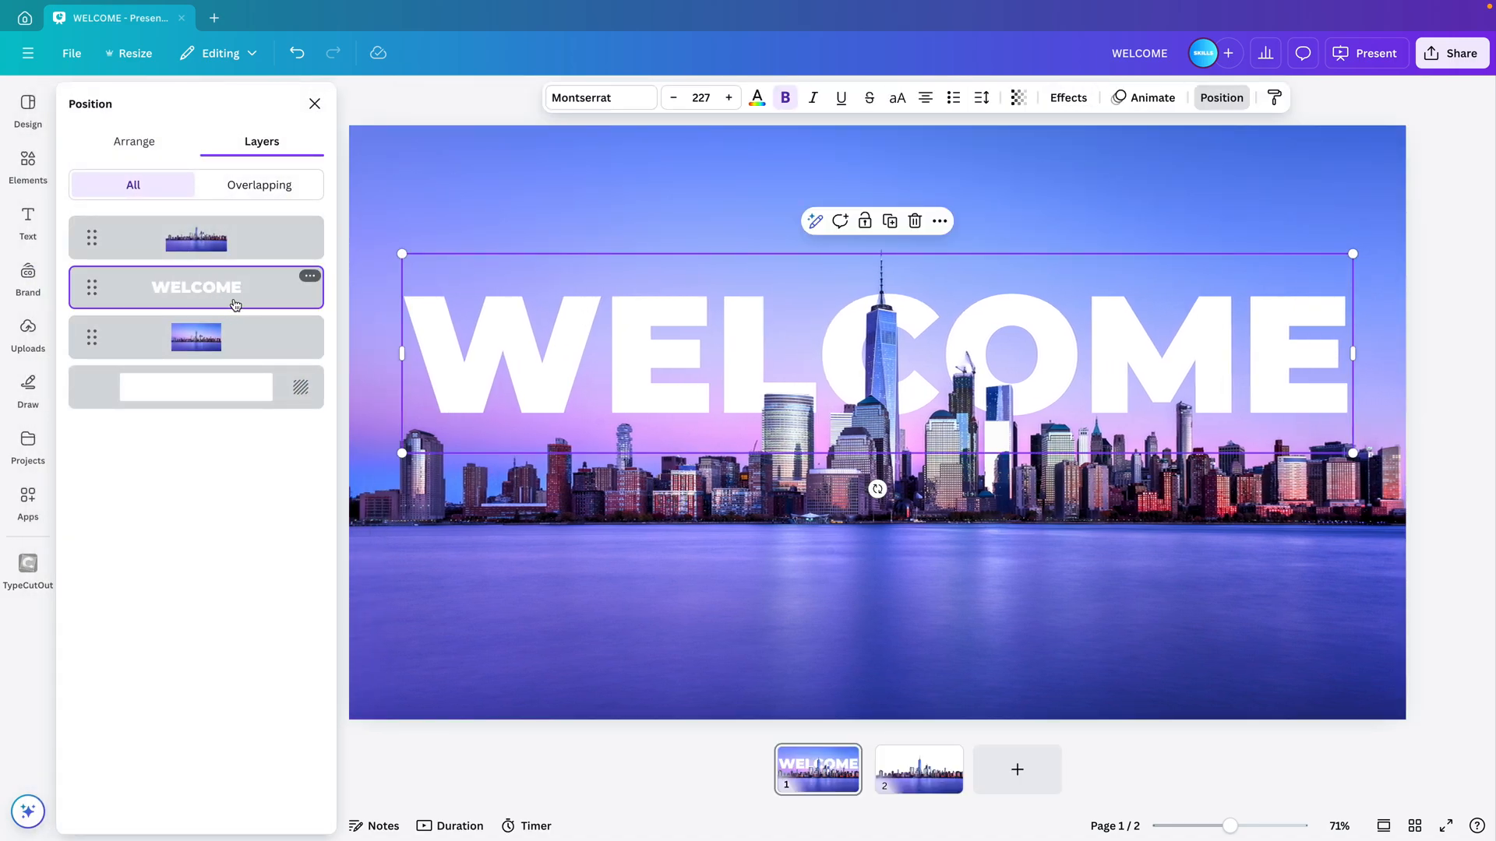
{"action": "left_click", "coordinate": [1149, 97]}
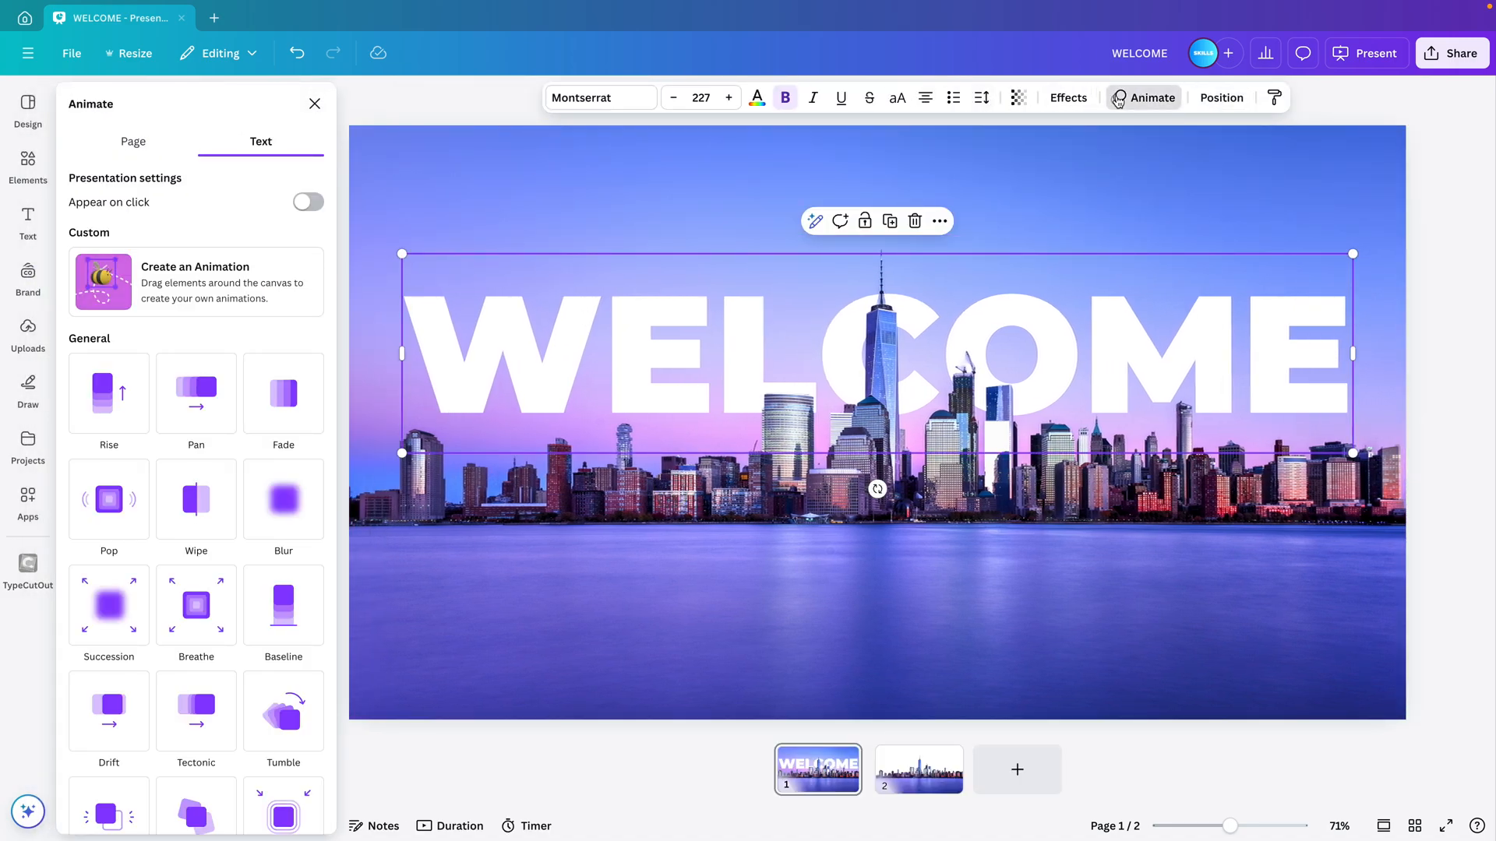
Give WELCOME a slowed Rise animation that appears on click, then present the deck full screen.
{"action": "left_click", "coordinate": [107, 392]}
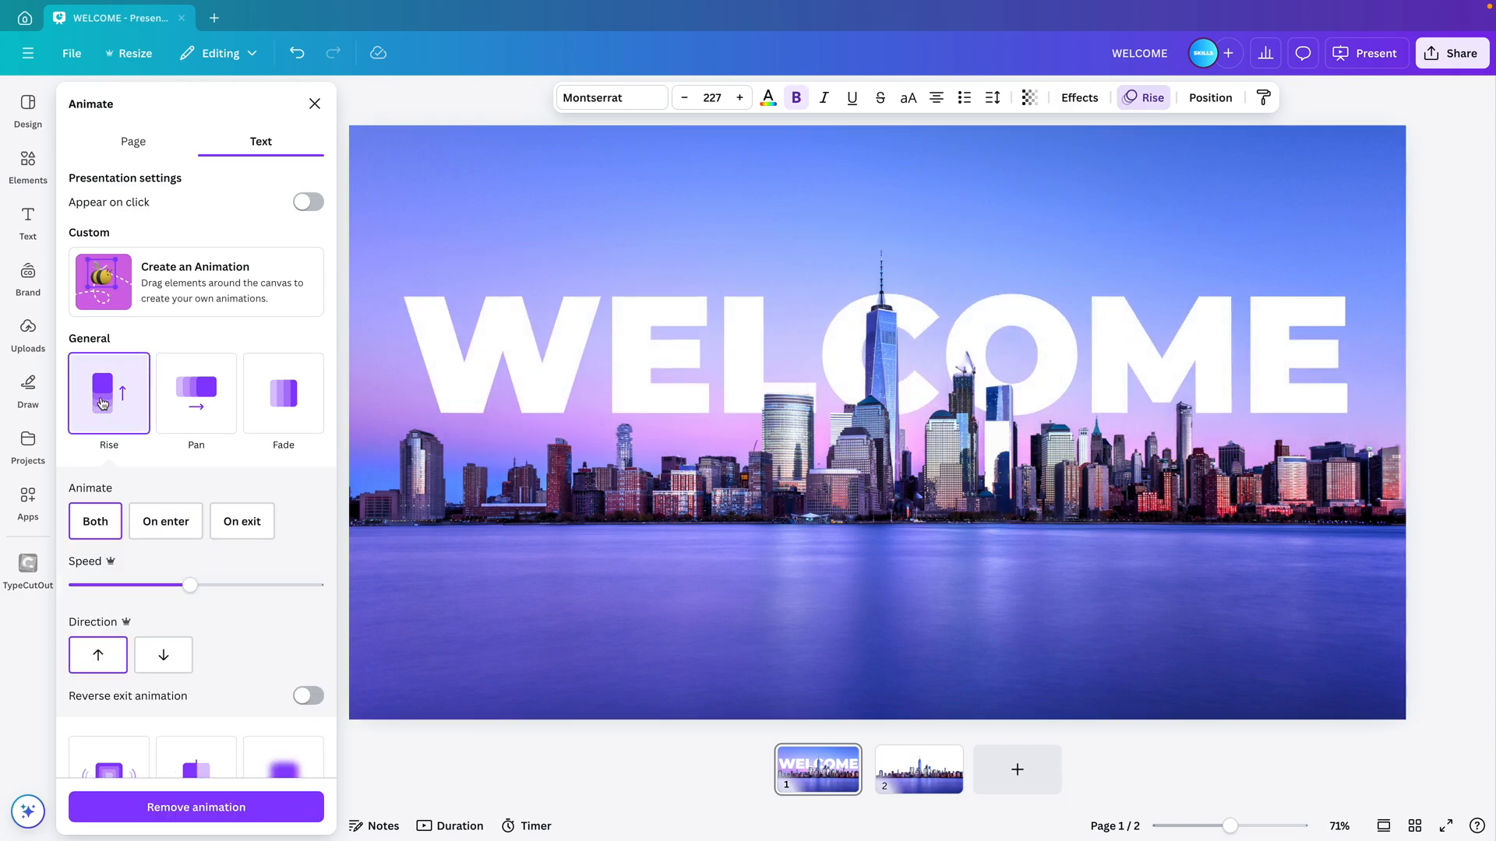
{"action": "left_click_drag", "start_coordinate": [190, 584], "coordinate": [132, 584]}
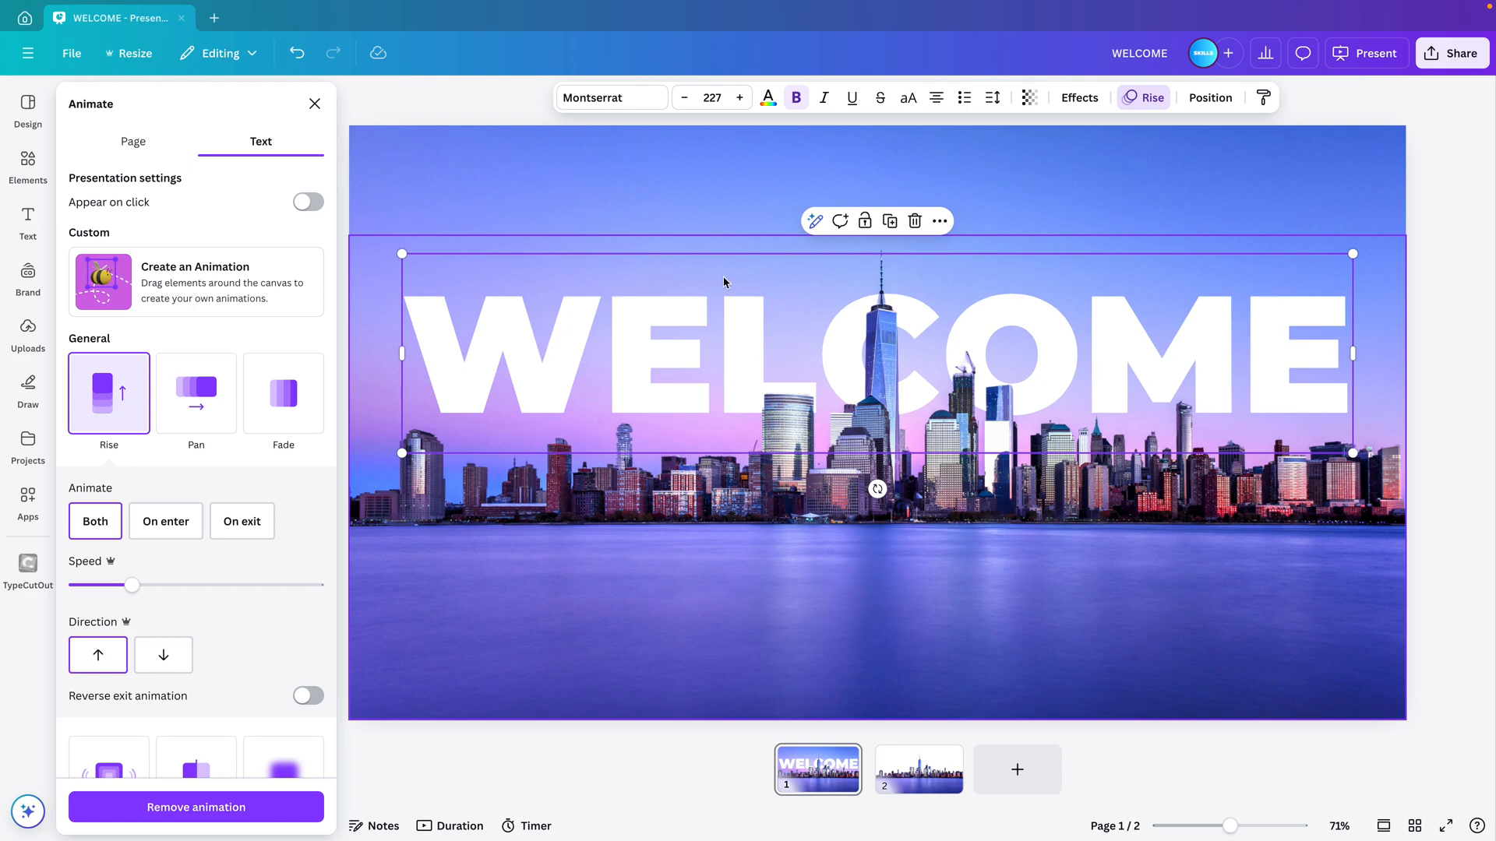
{"action": "mouse_move", "coordinate": [301, 574]}
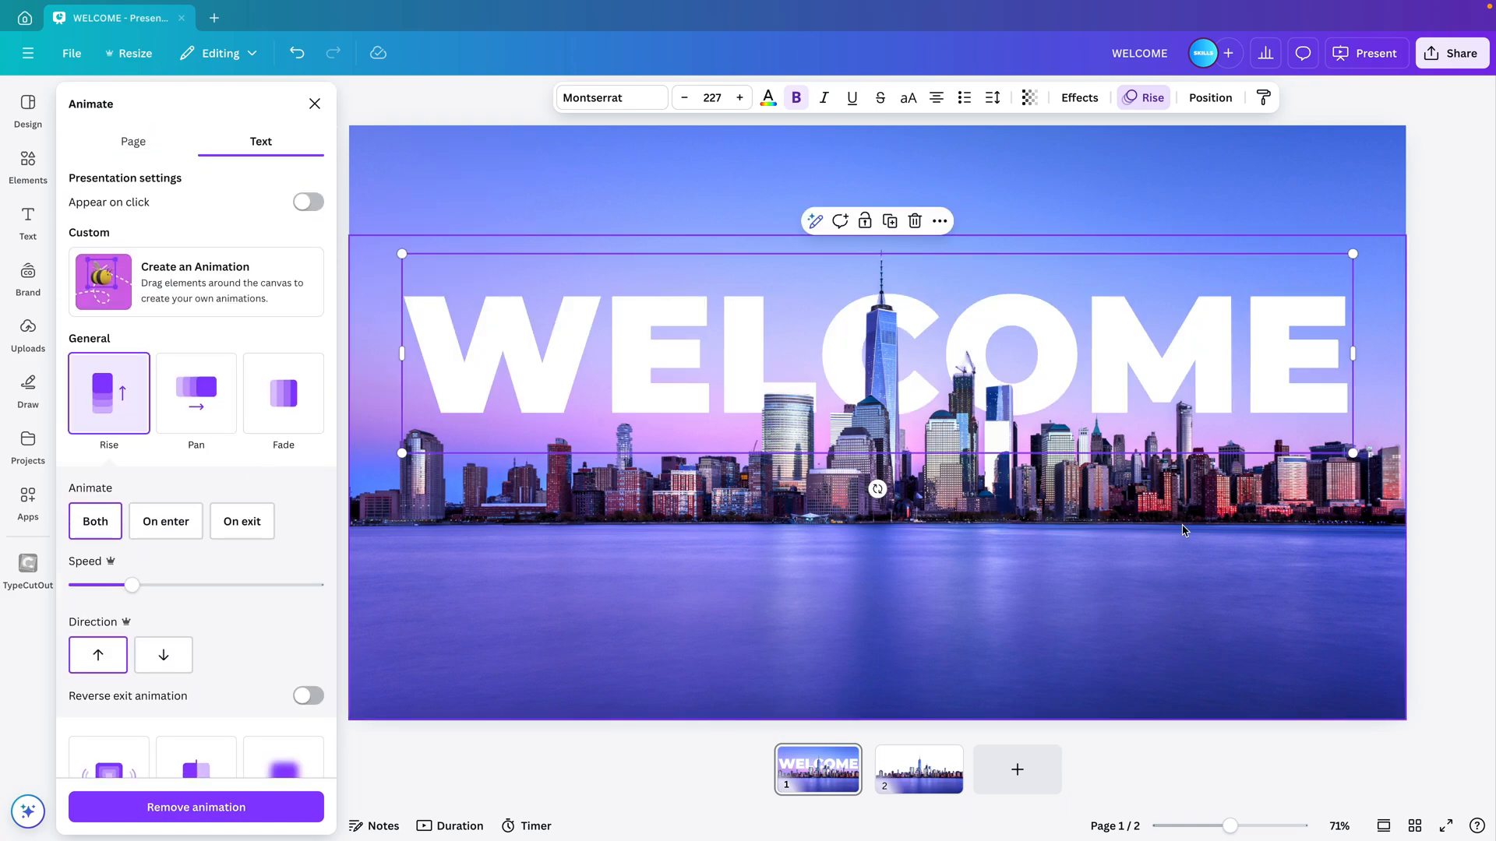
{"action": "left_click", "coordinate": [307, 201]}
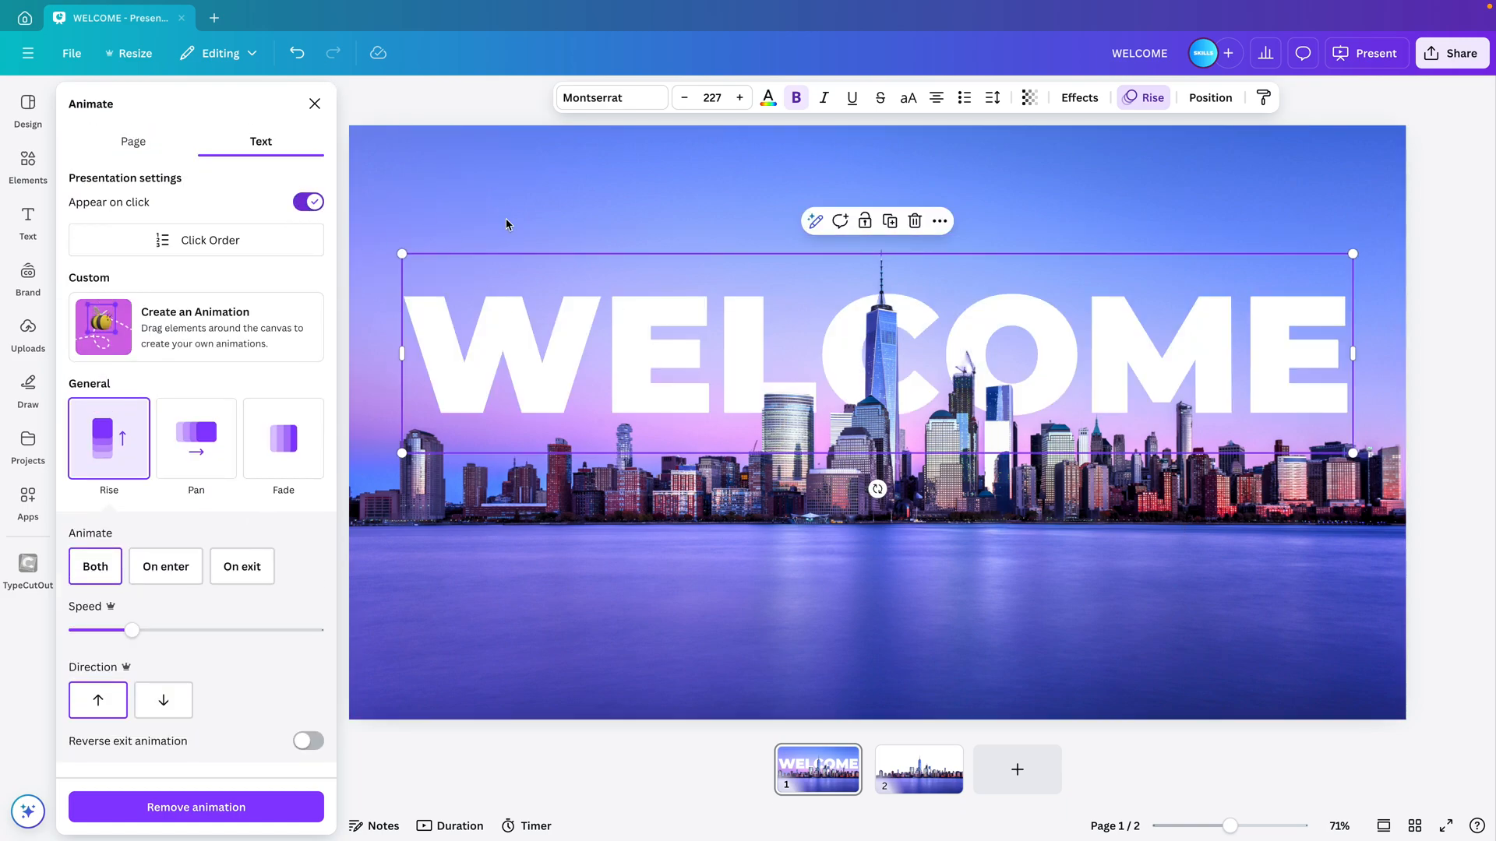
{"action": "left_click", "coordinate": [1374, 53]}
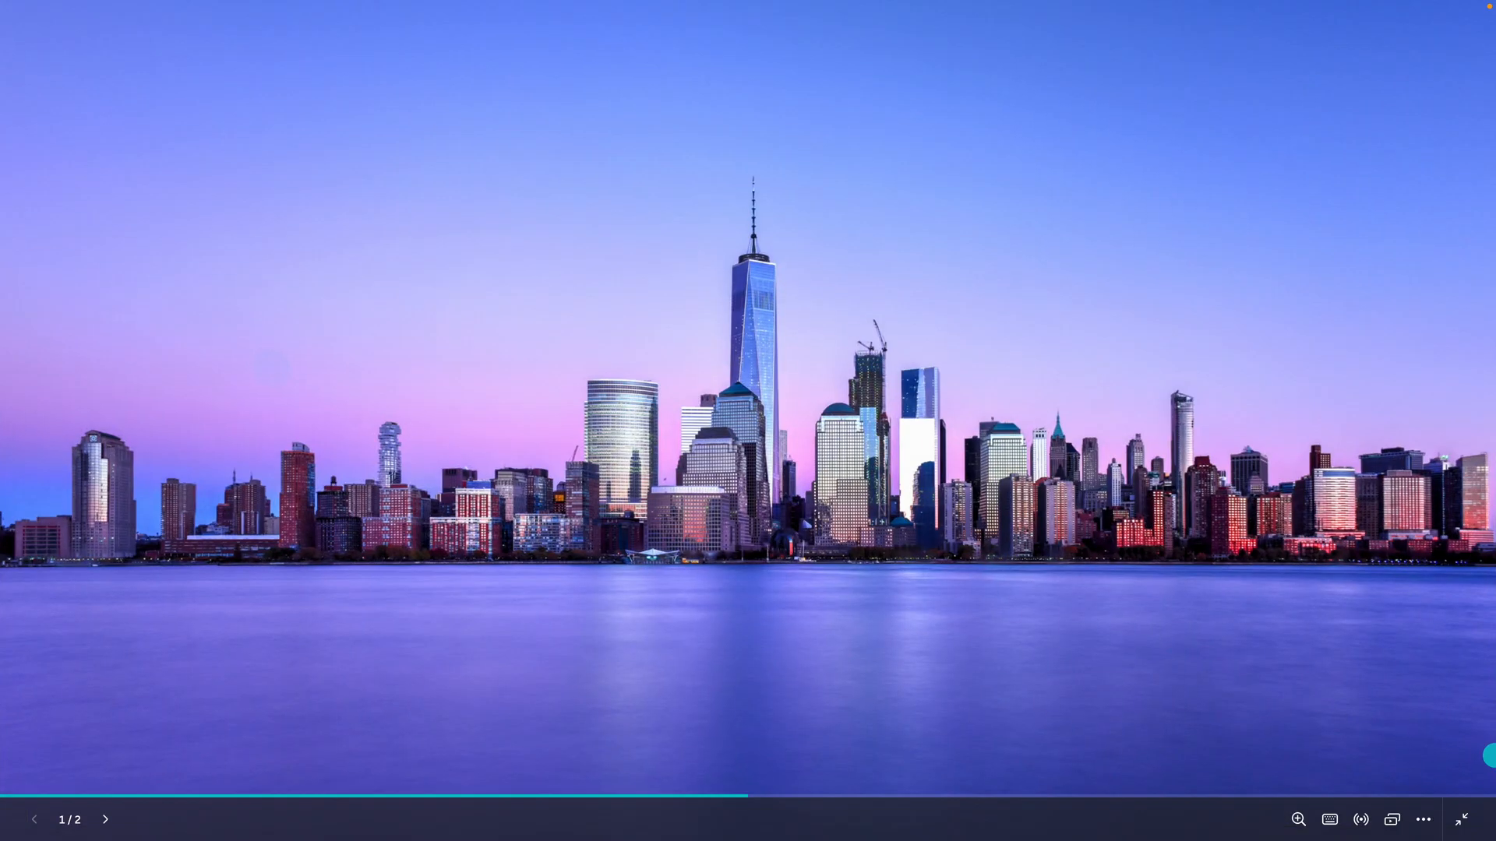